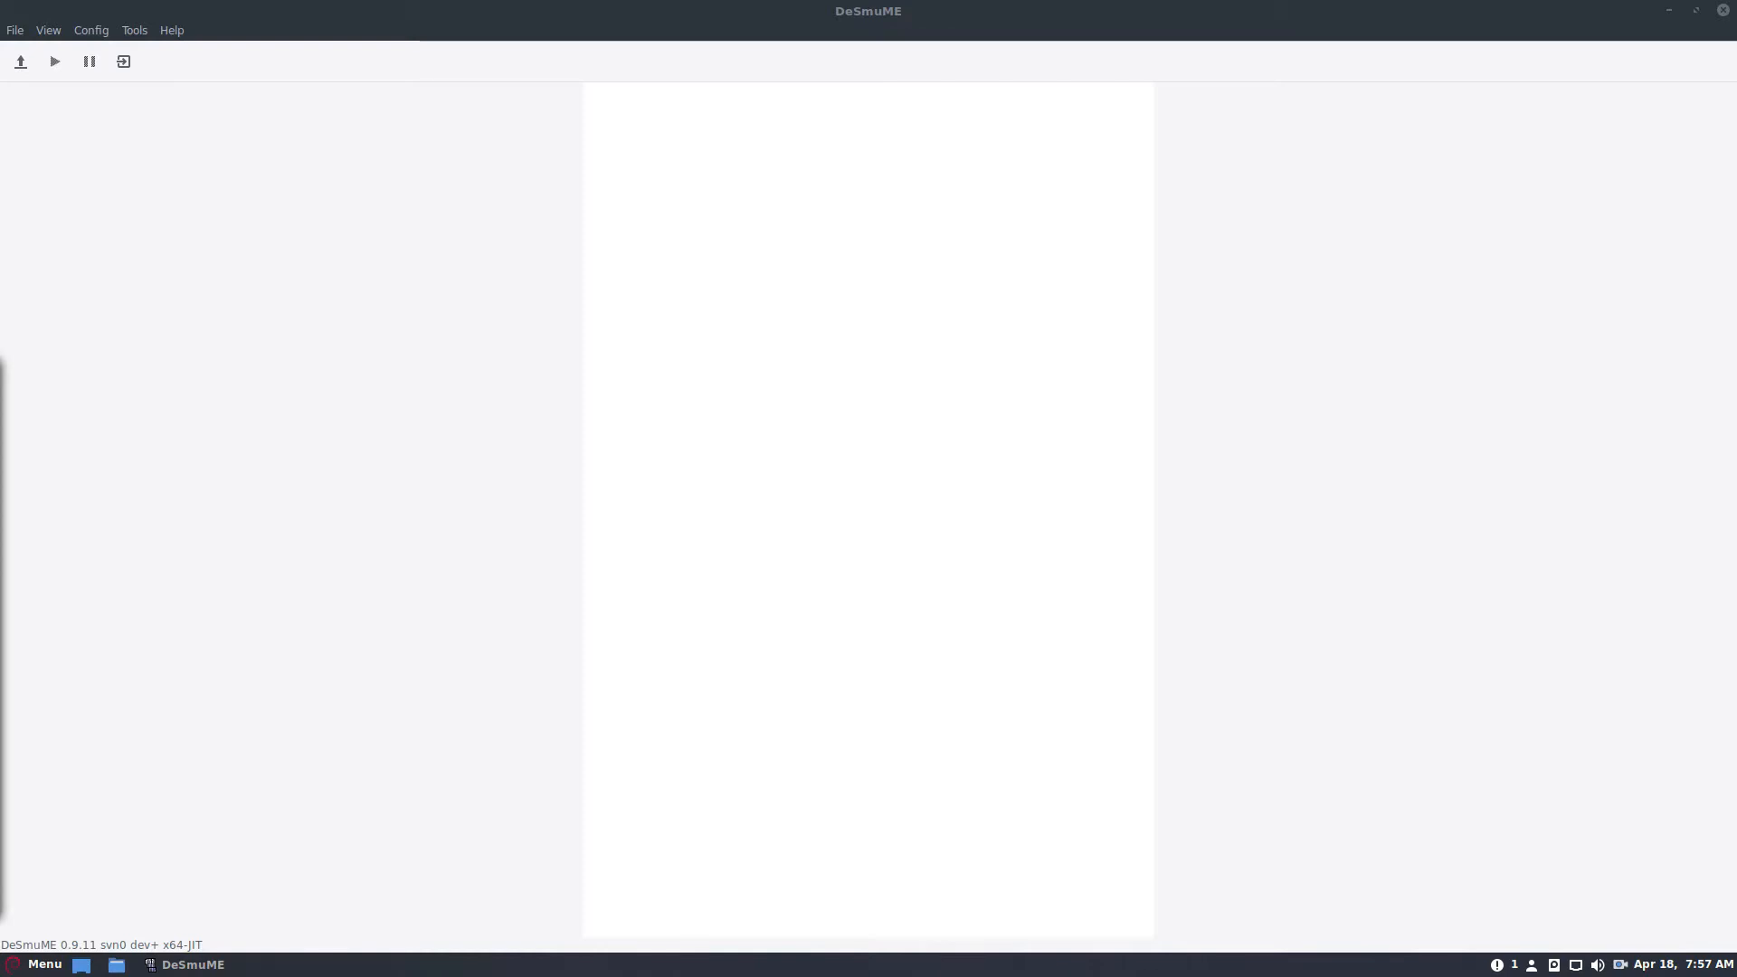
pyautogui.moveTo(176, 282)
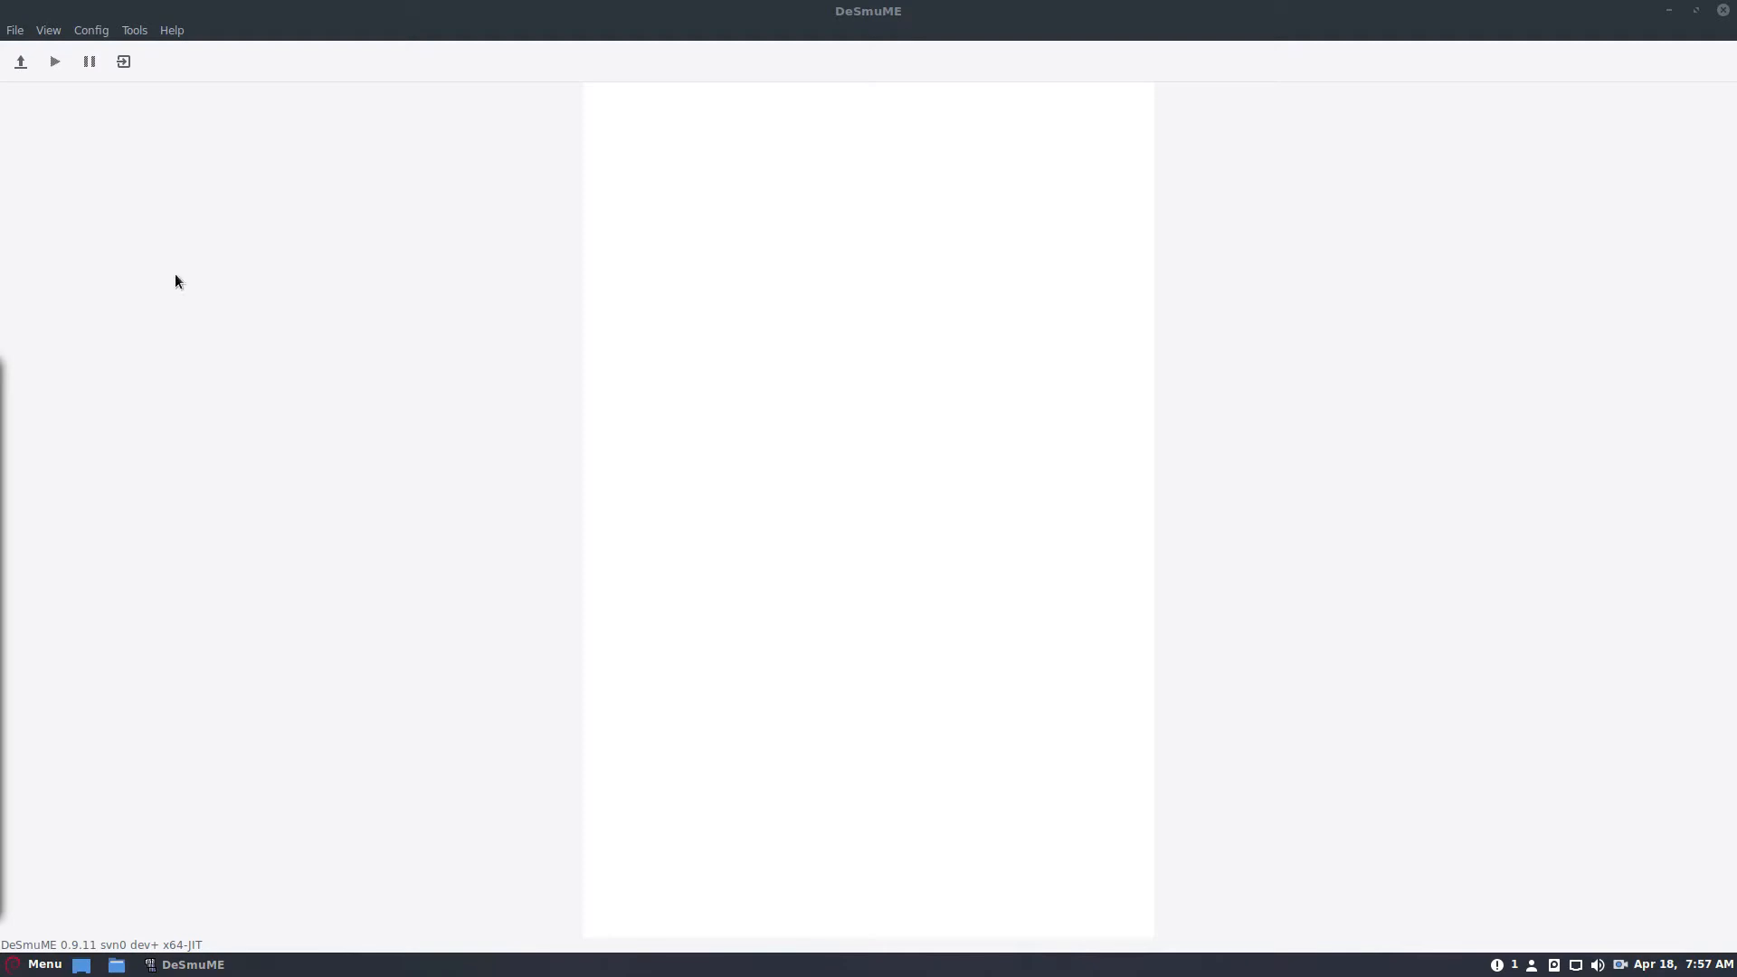
# Show the Tools list with the IO regs view and layer options
pyautogui.click(134, 30)
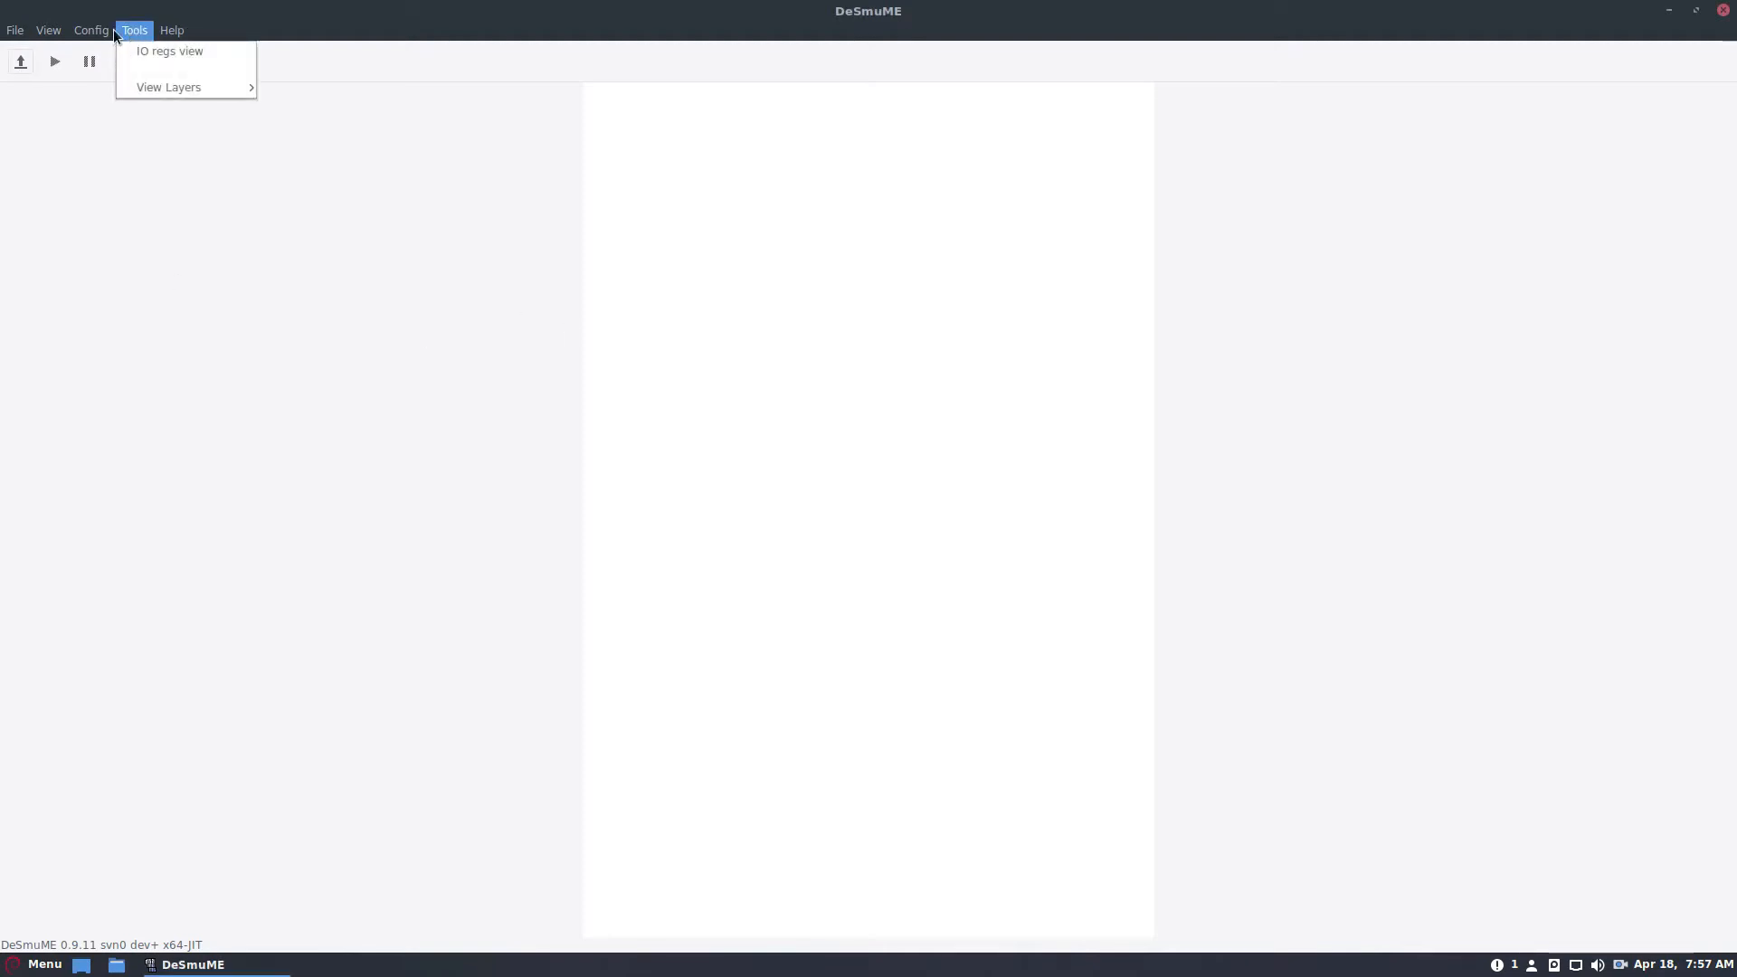
# In Edit Joystick controls, reassign the A button to joystick 512
pyautogui.click(92, 31)
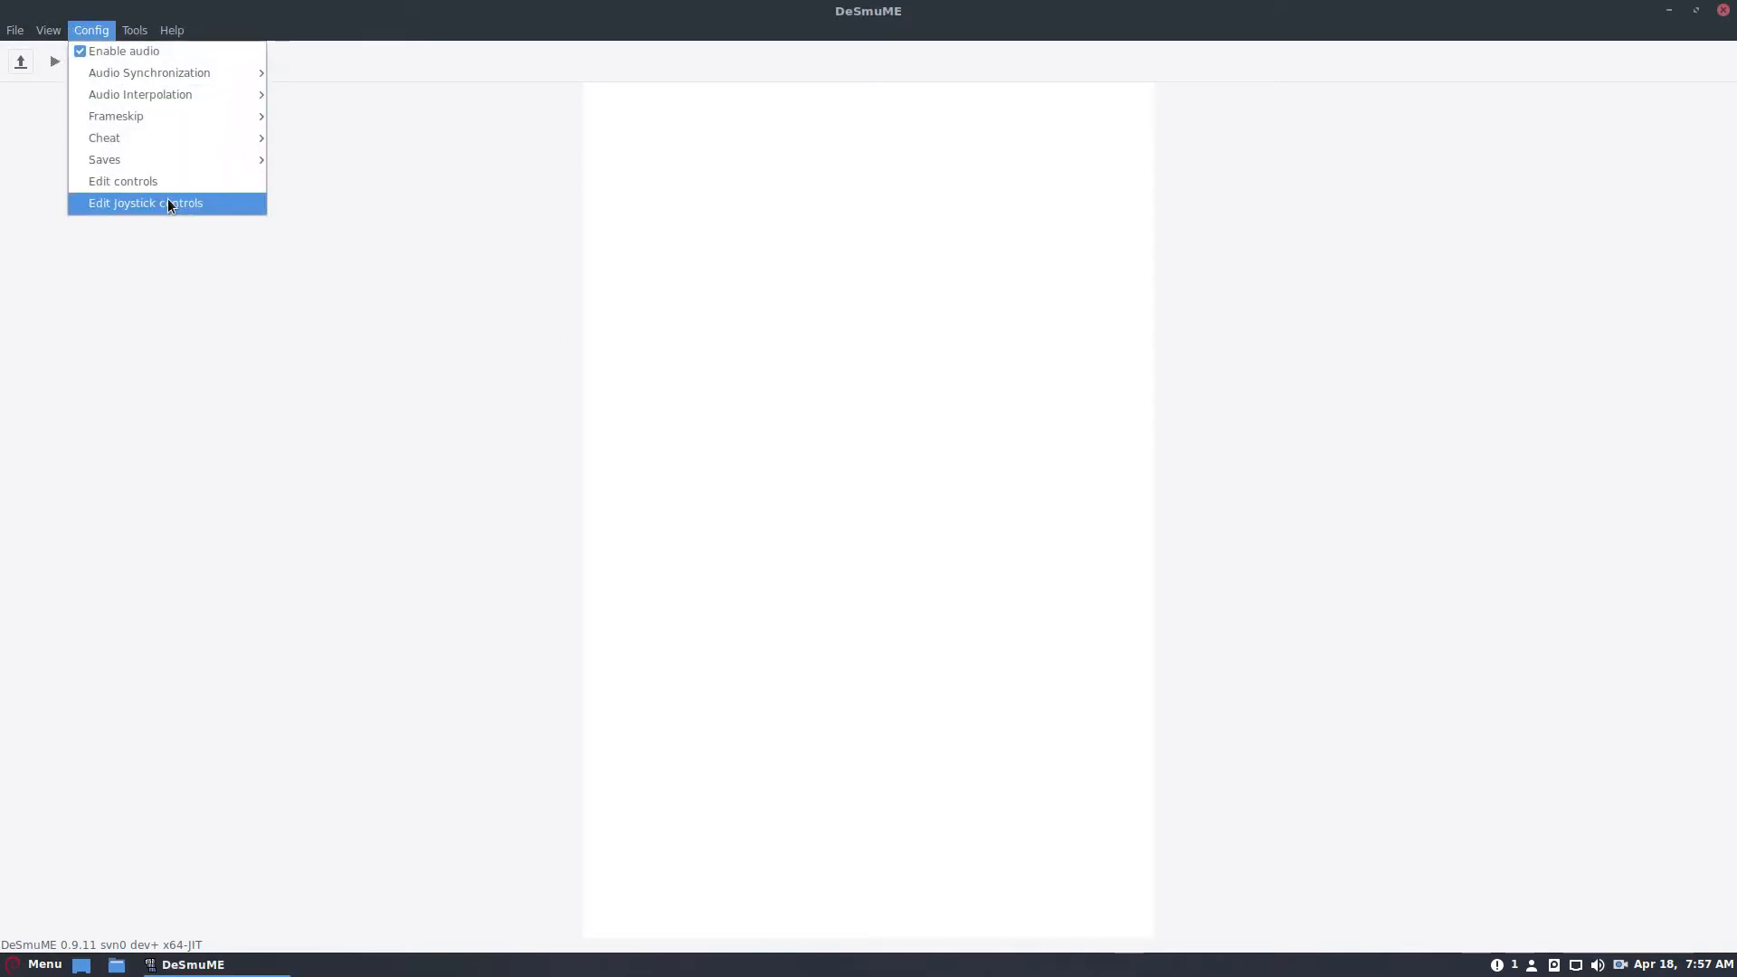
pyautogui.click(123, 180)
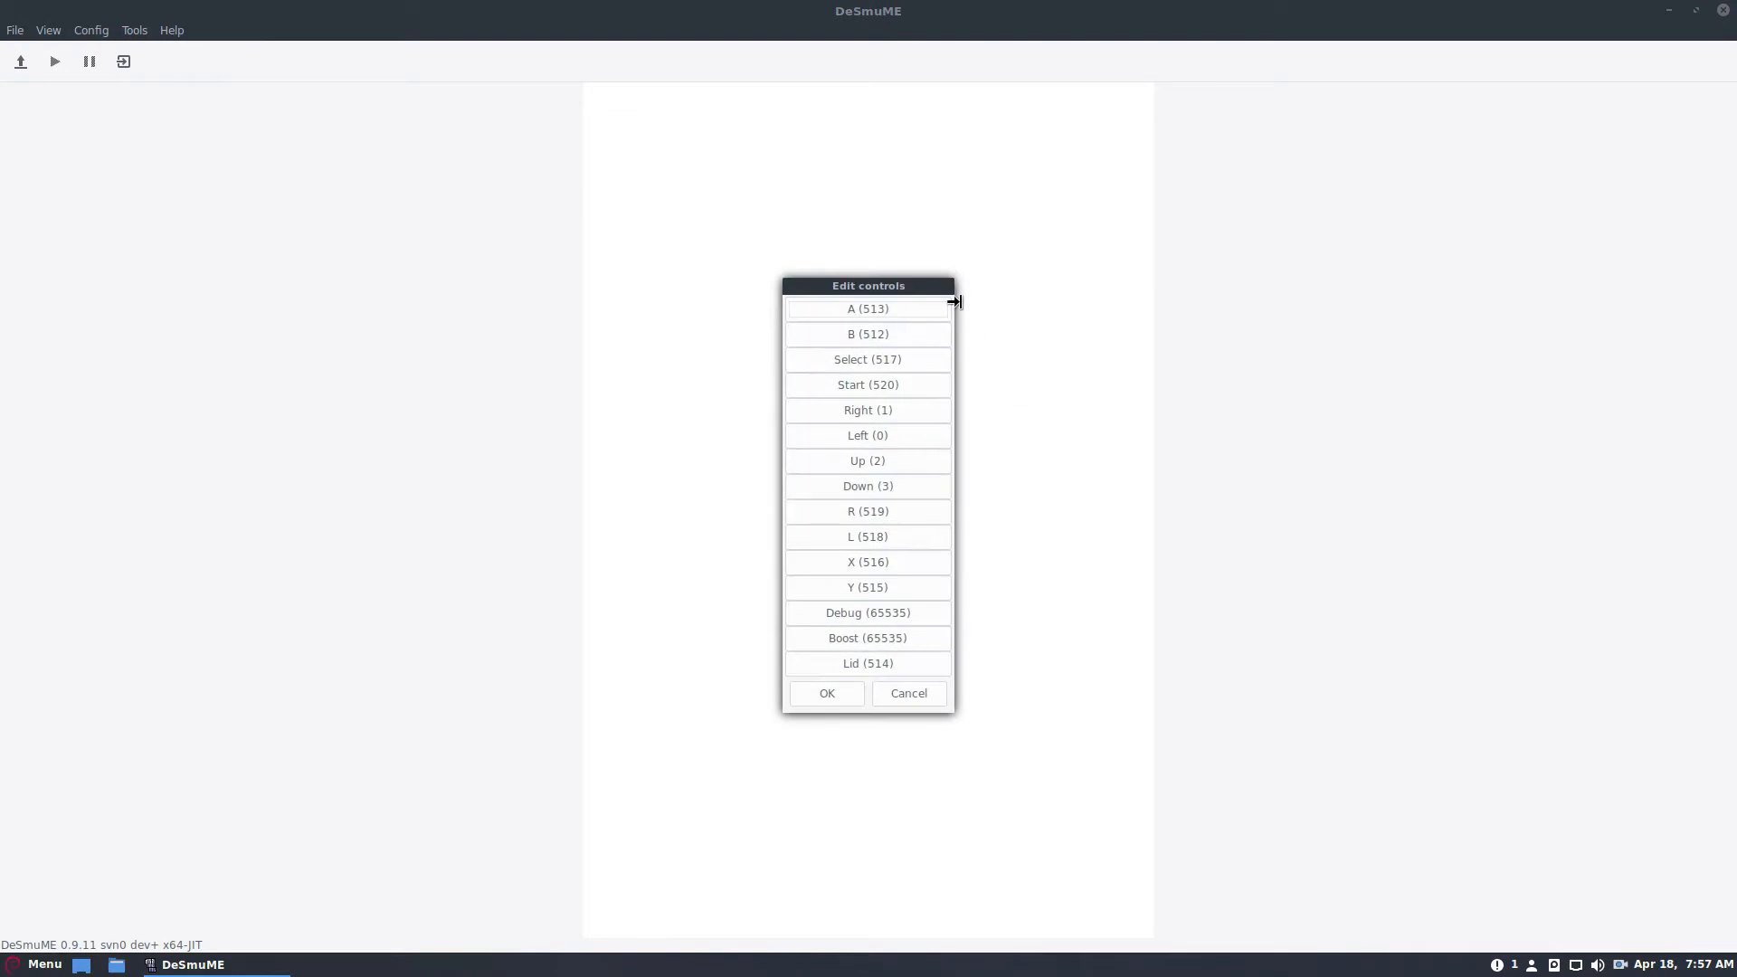
pyautogui.click(866, 307)
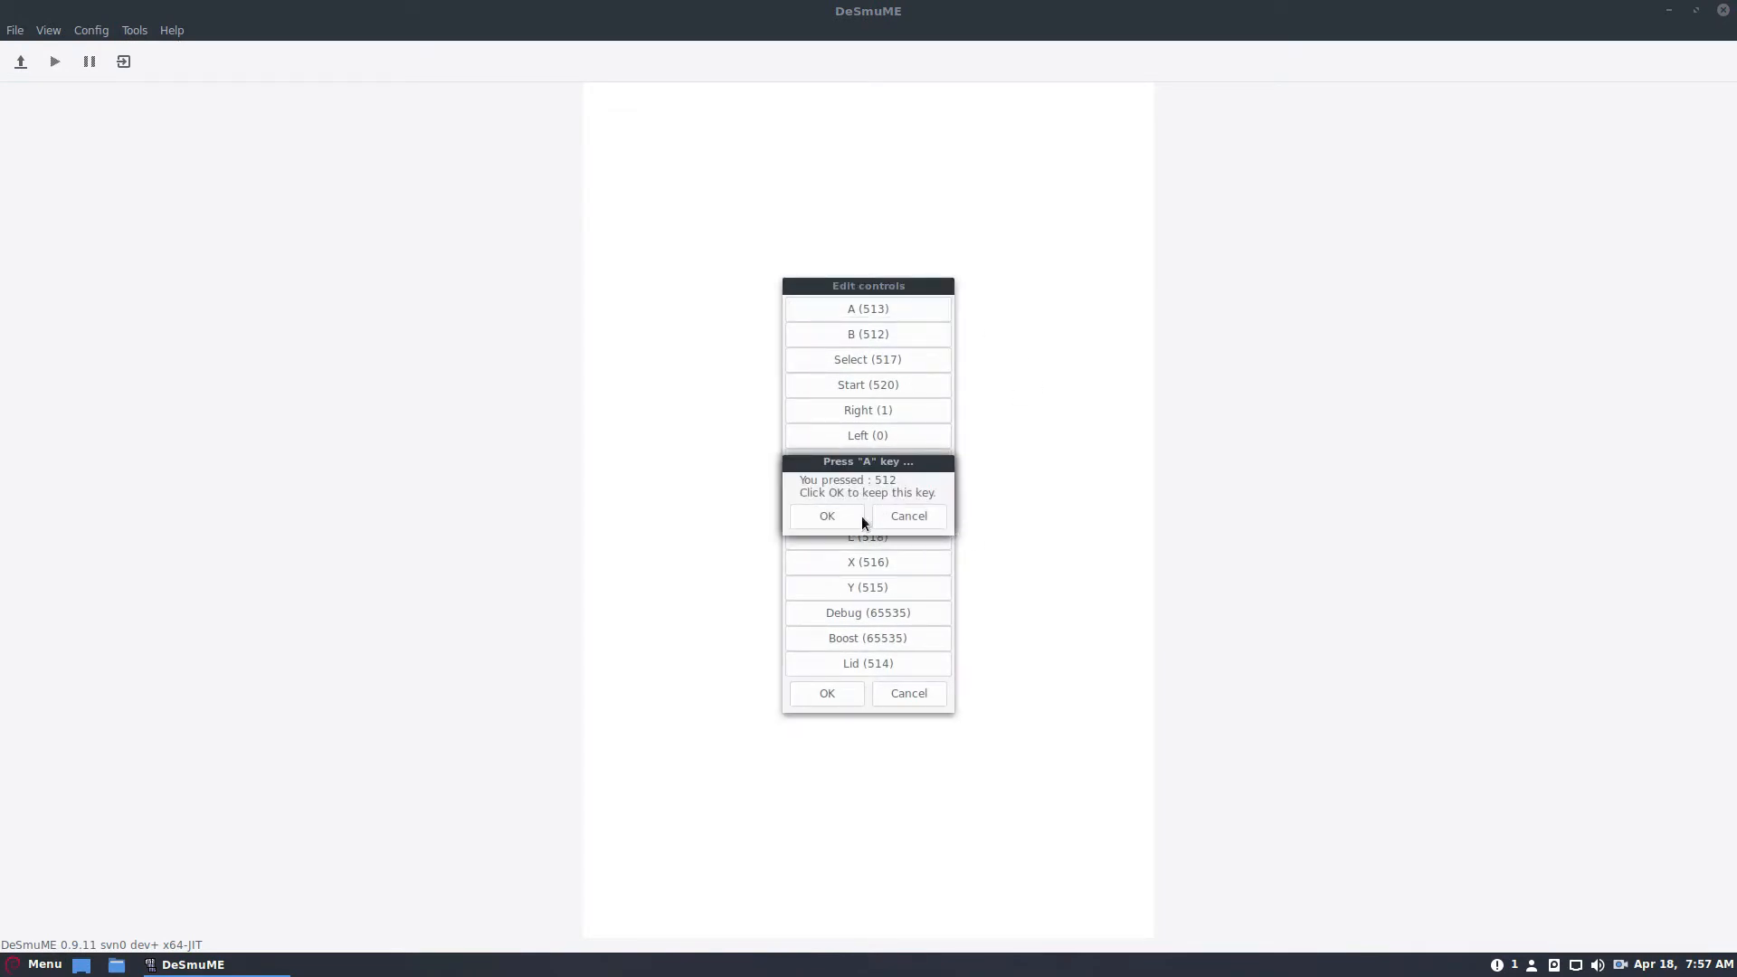
pyautogui.click(826, 515)
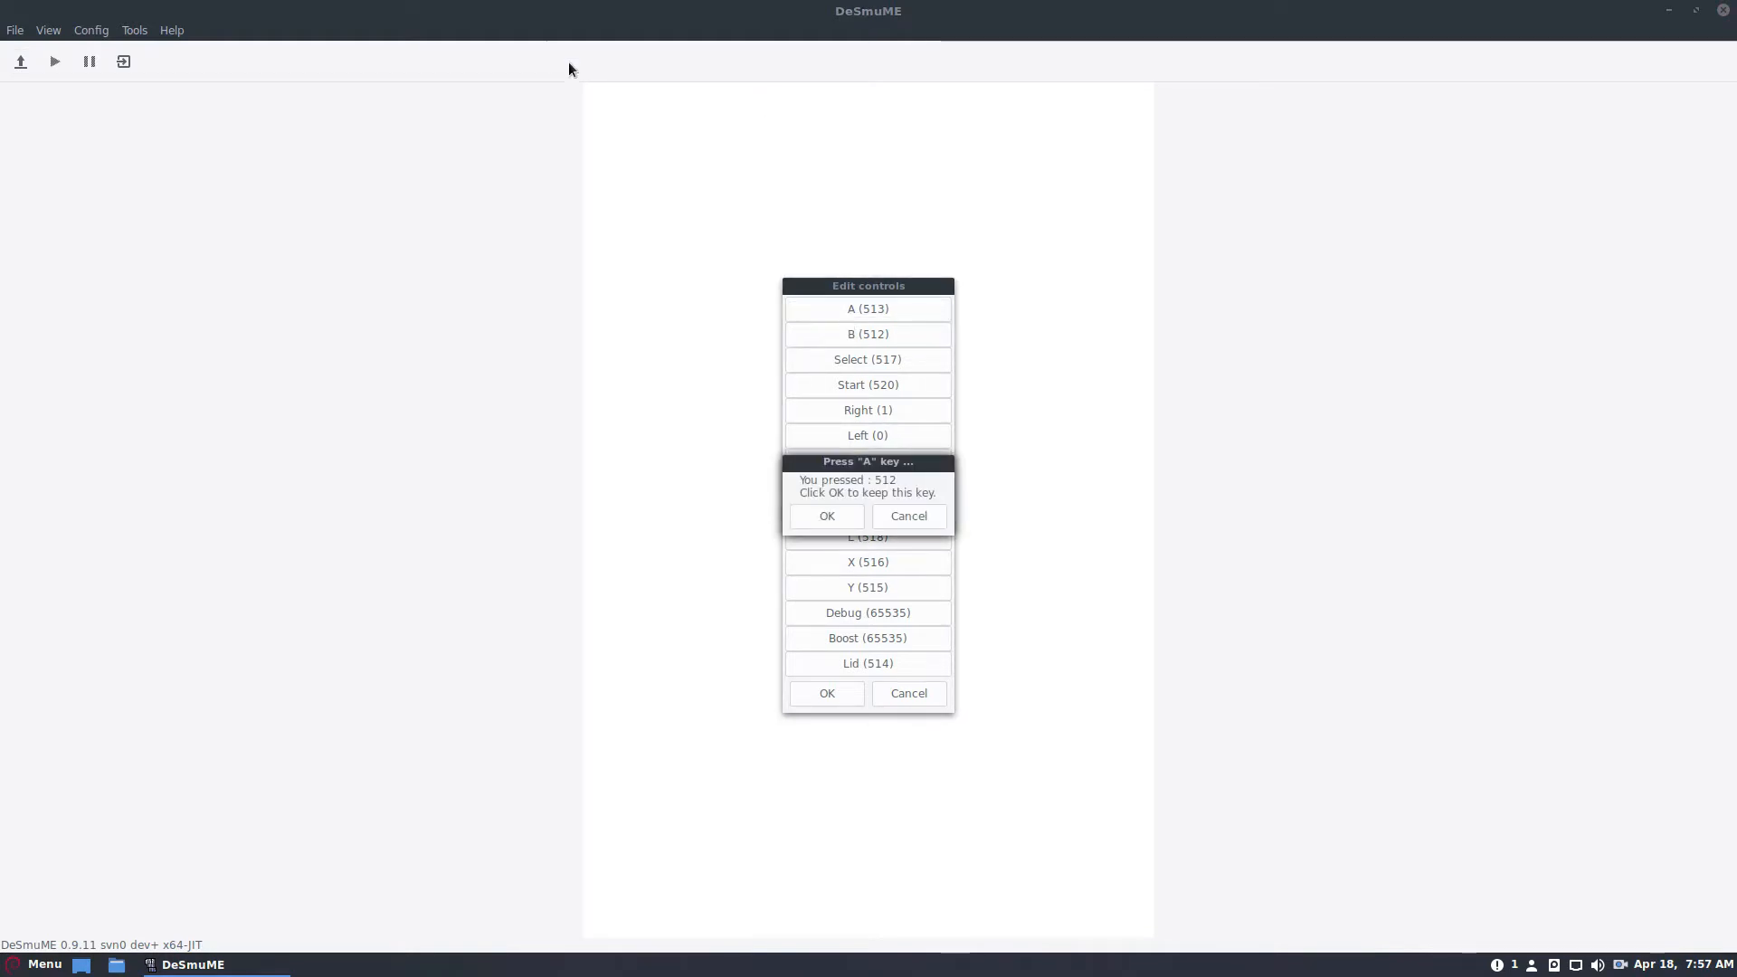
# Reassign B to 513 and Select to 519, then confirm the new joystick mapping
pyautogui.click(825, 515)
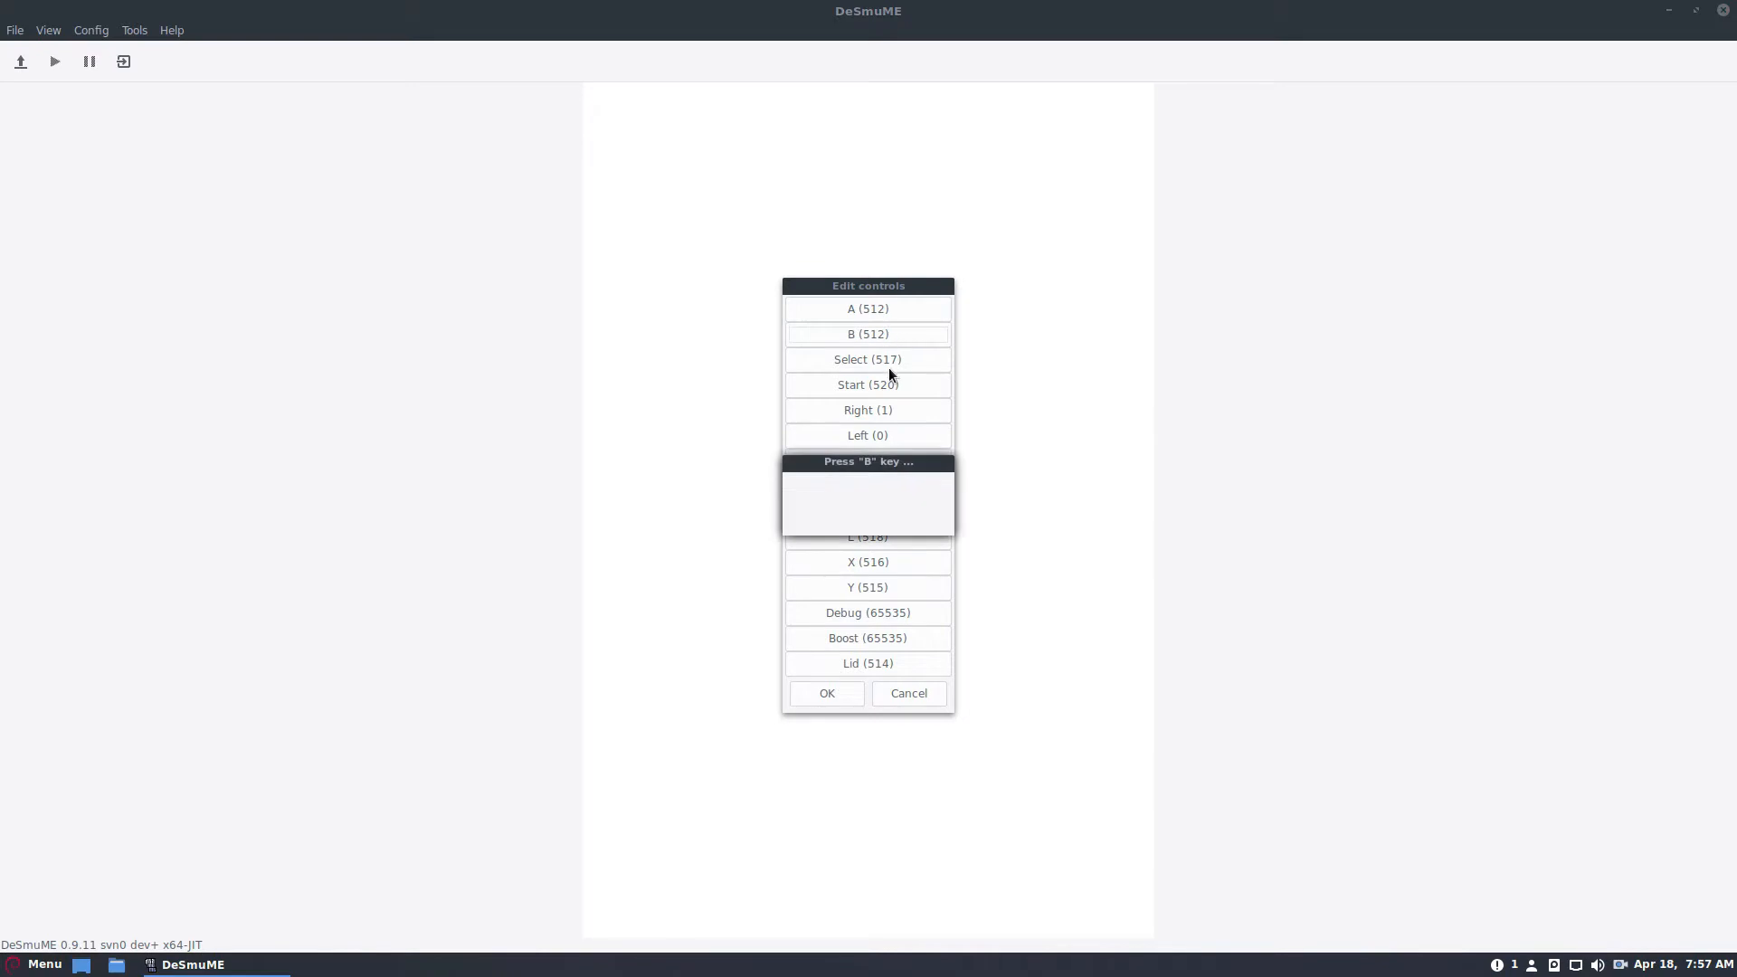
pyautogui.press('b')
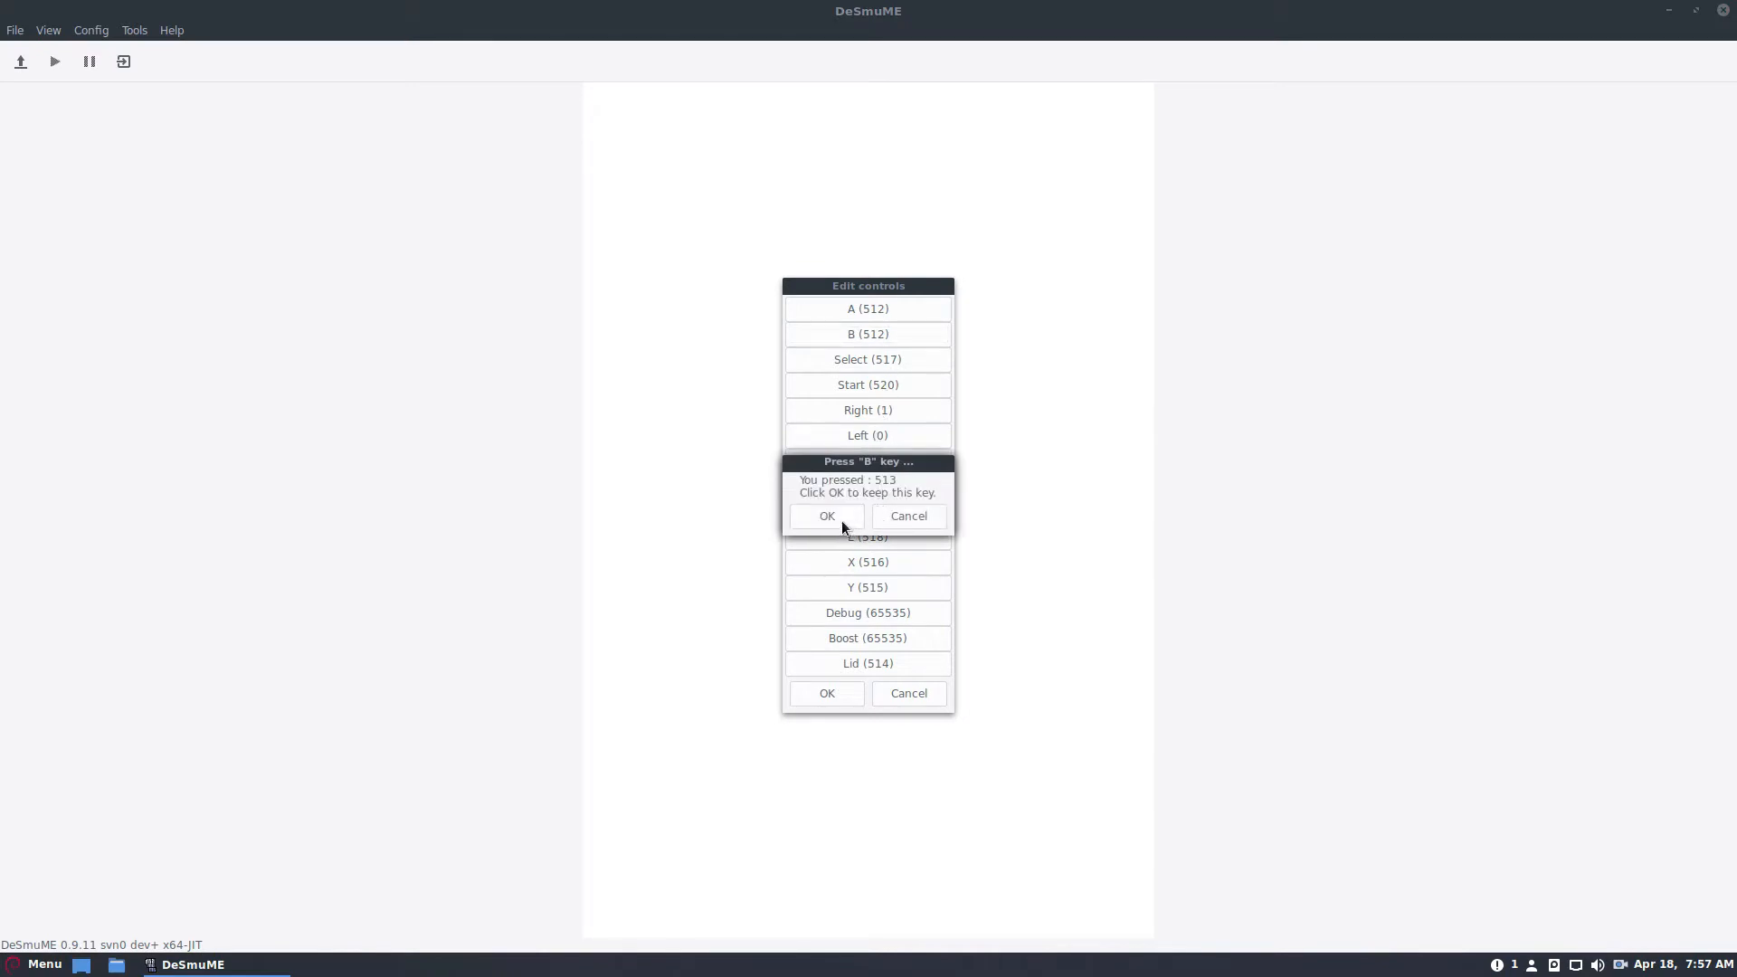
pyautogui.click(827, 516)
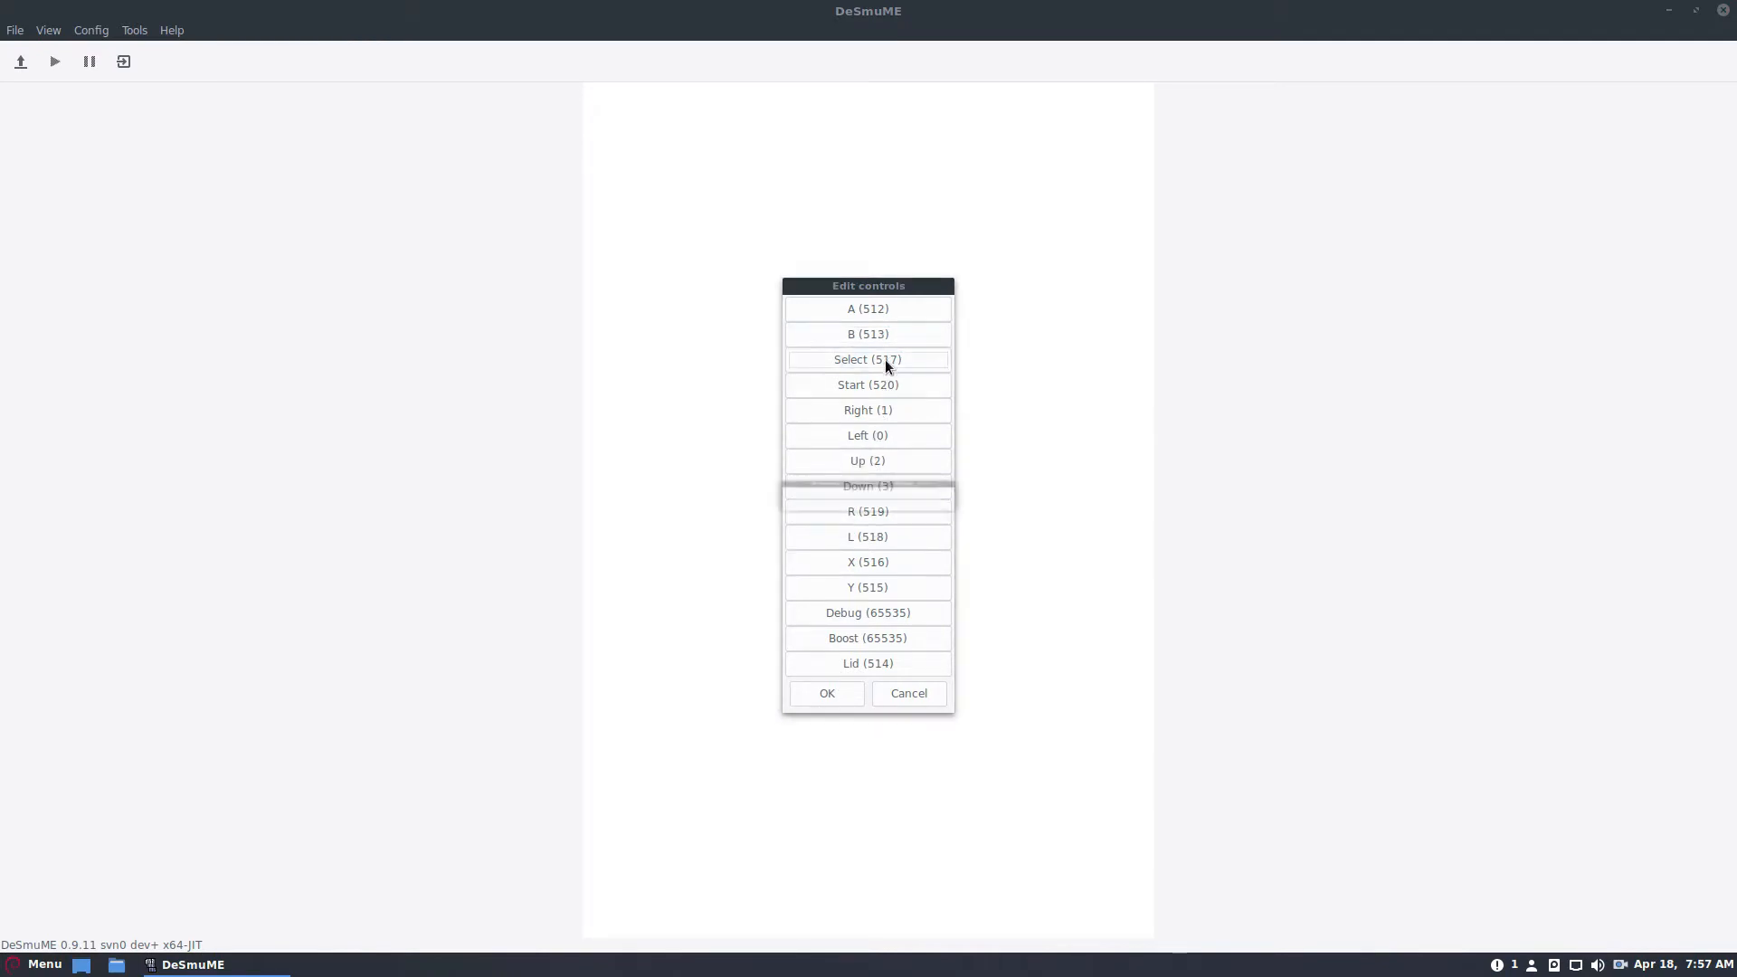
pyautogui.click(867, 358)
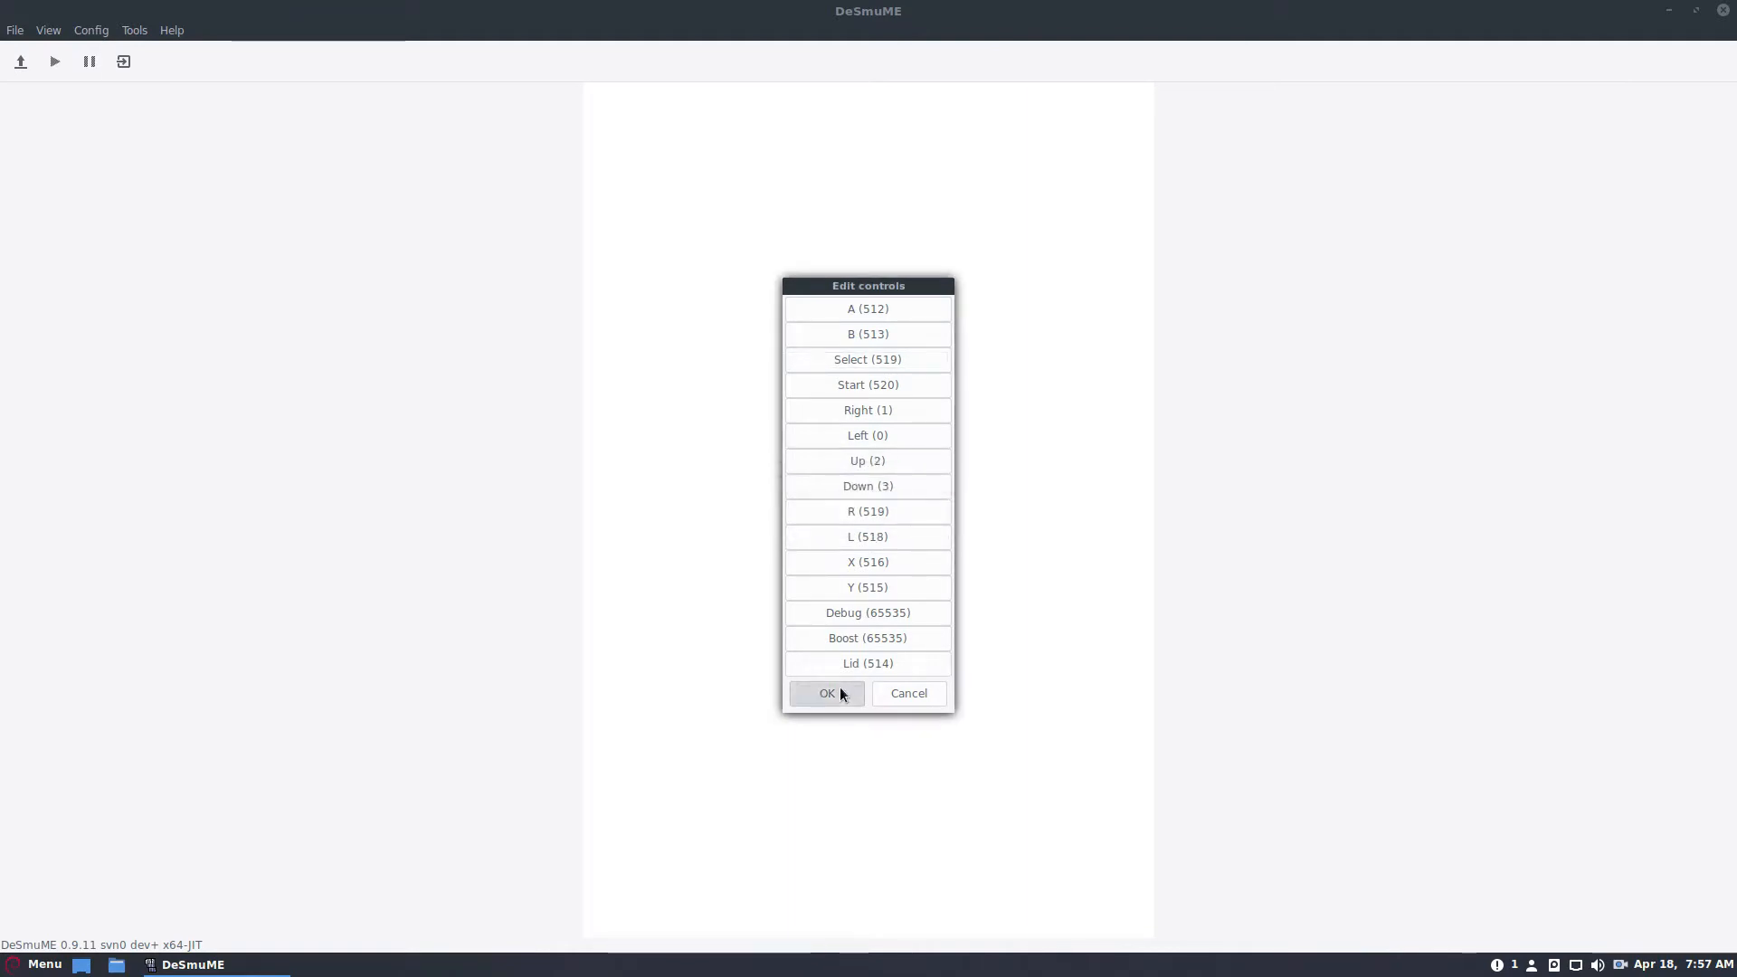
pyautogui.click(827, 693)
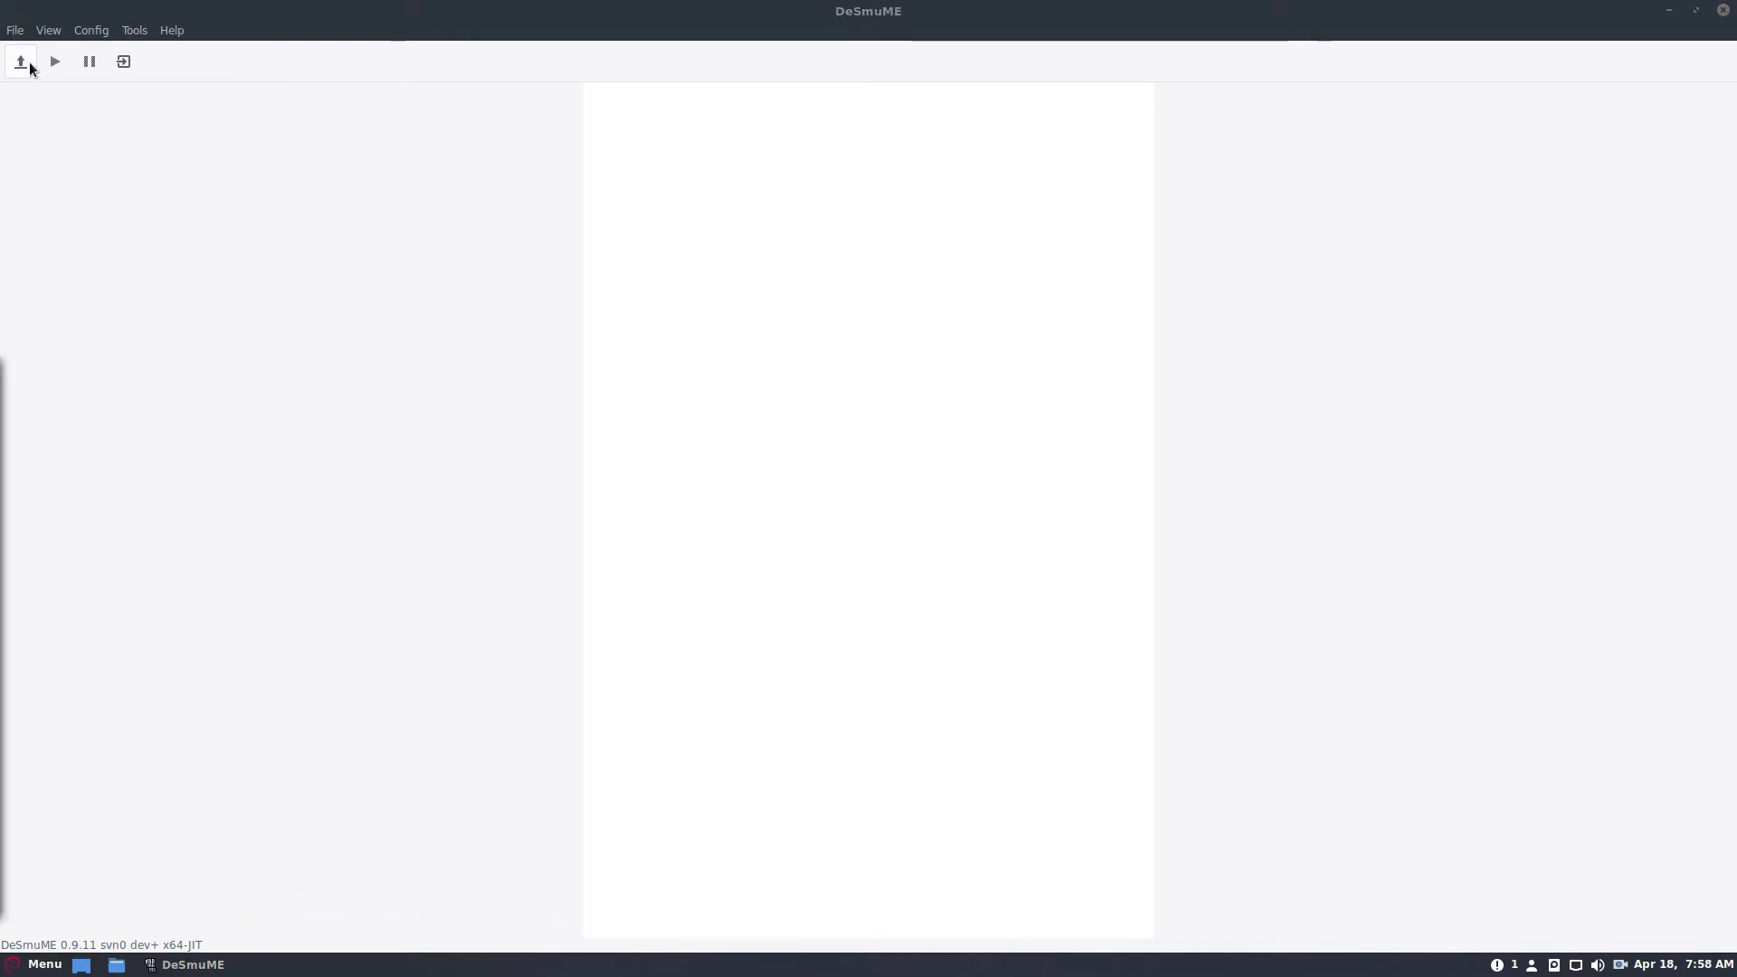
# Load the Super Mario 64 DS (Europe) .nds file from Documents and start it running
pyautogui.click(20, 62)
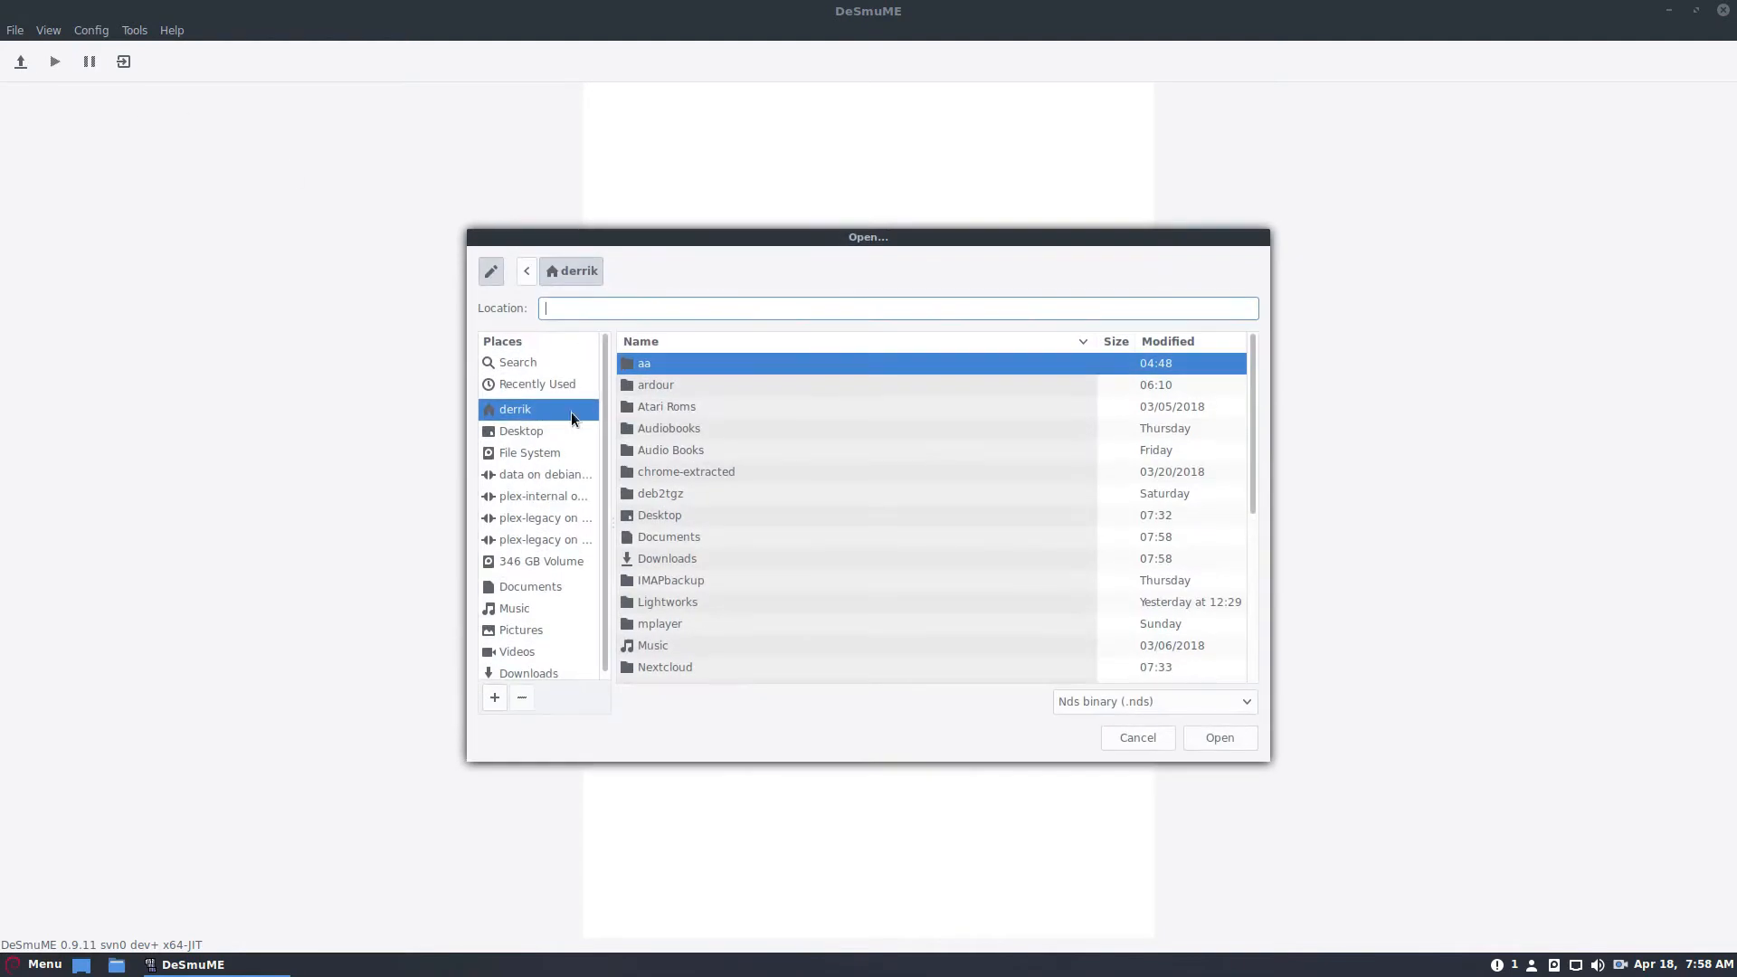
pyautogui.scroll(-3)
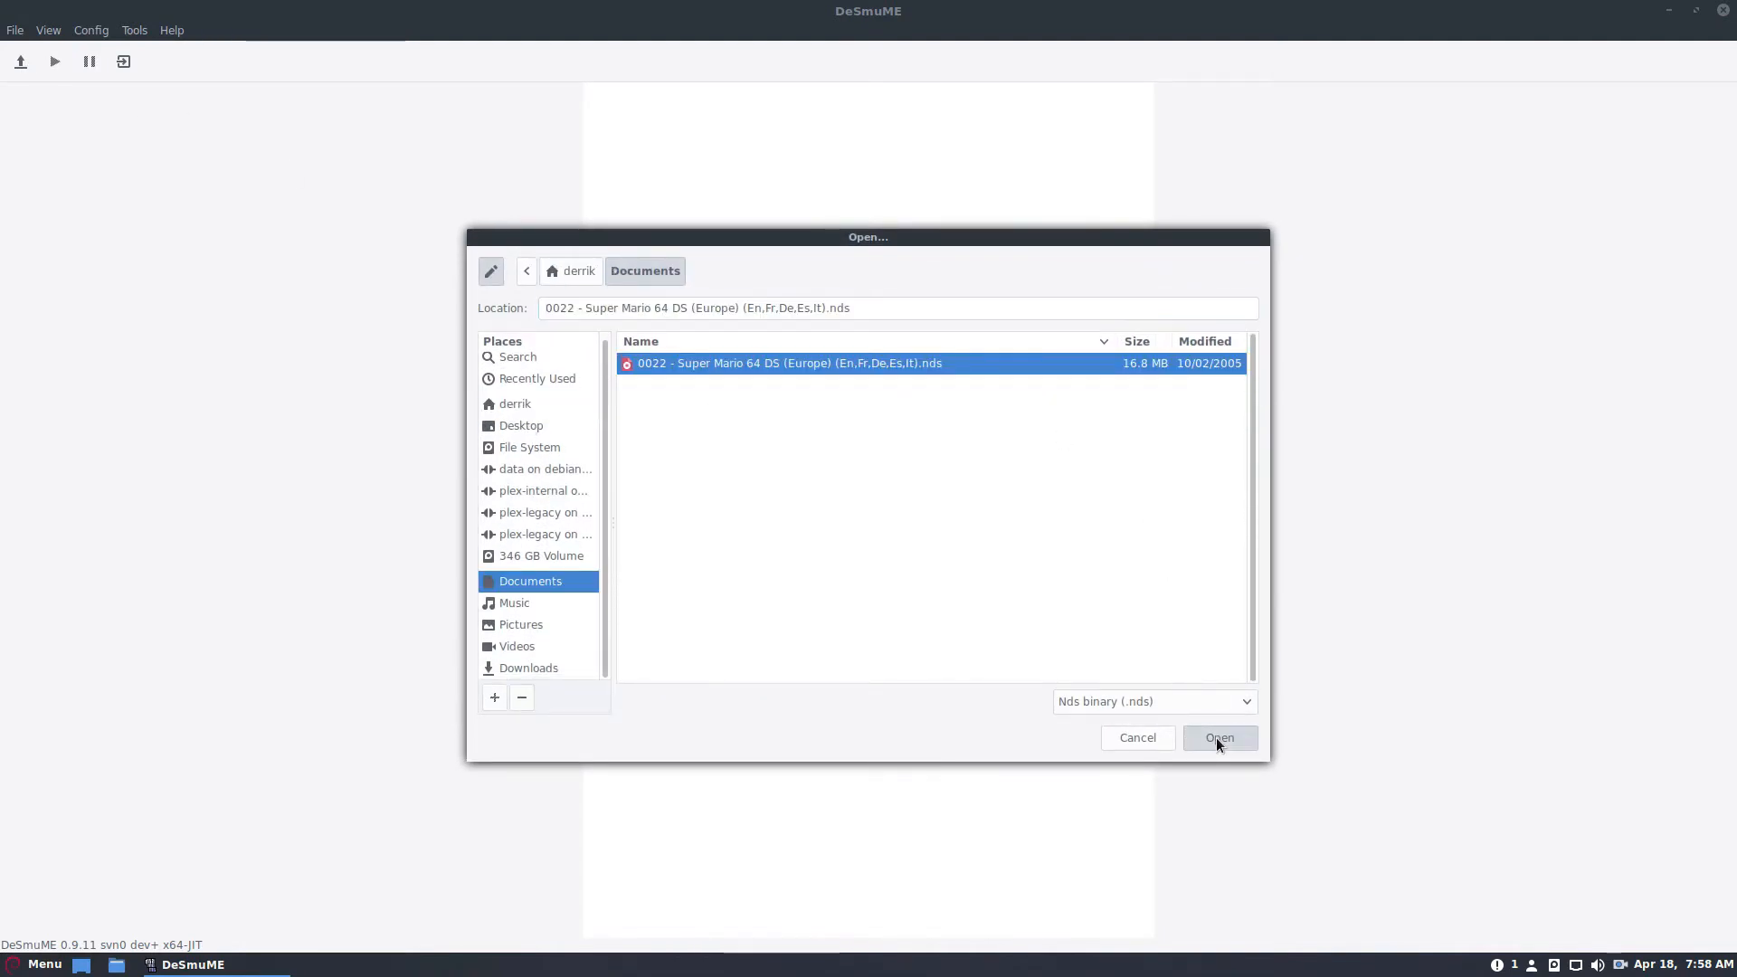
pyautogui.click(1218, 738)
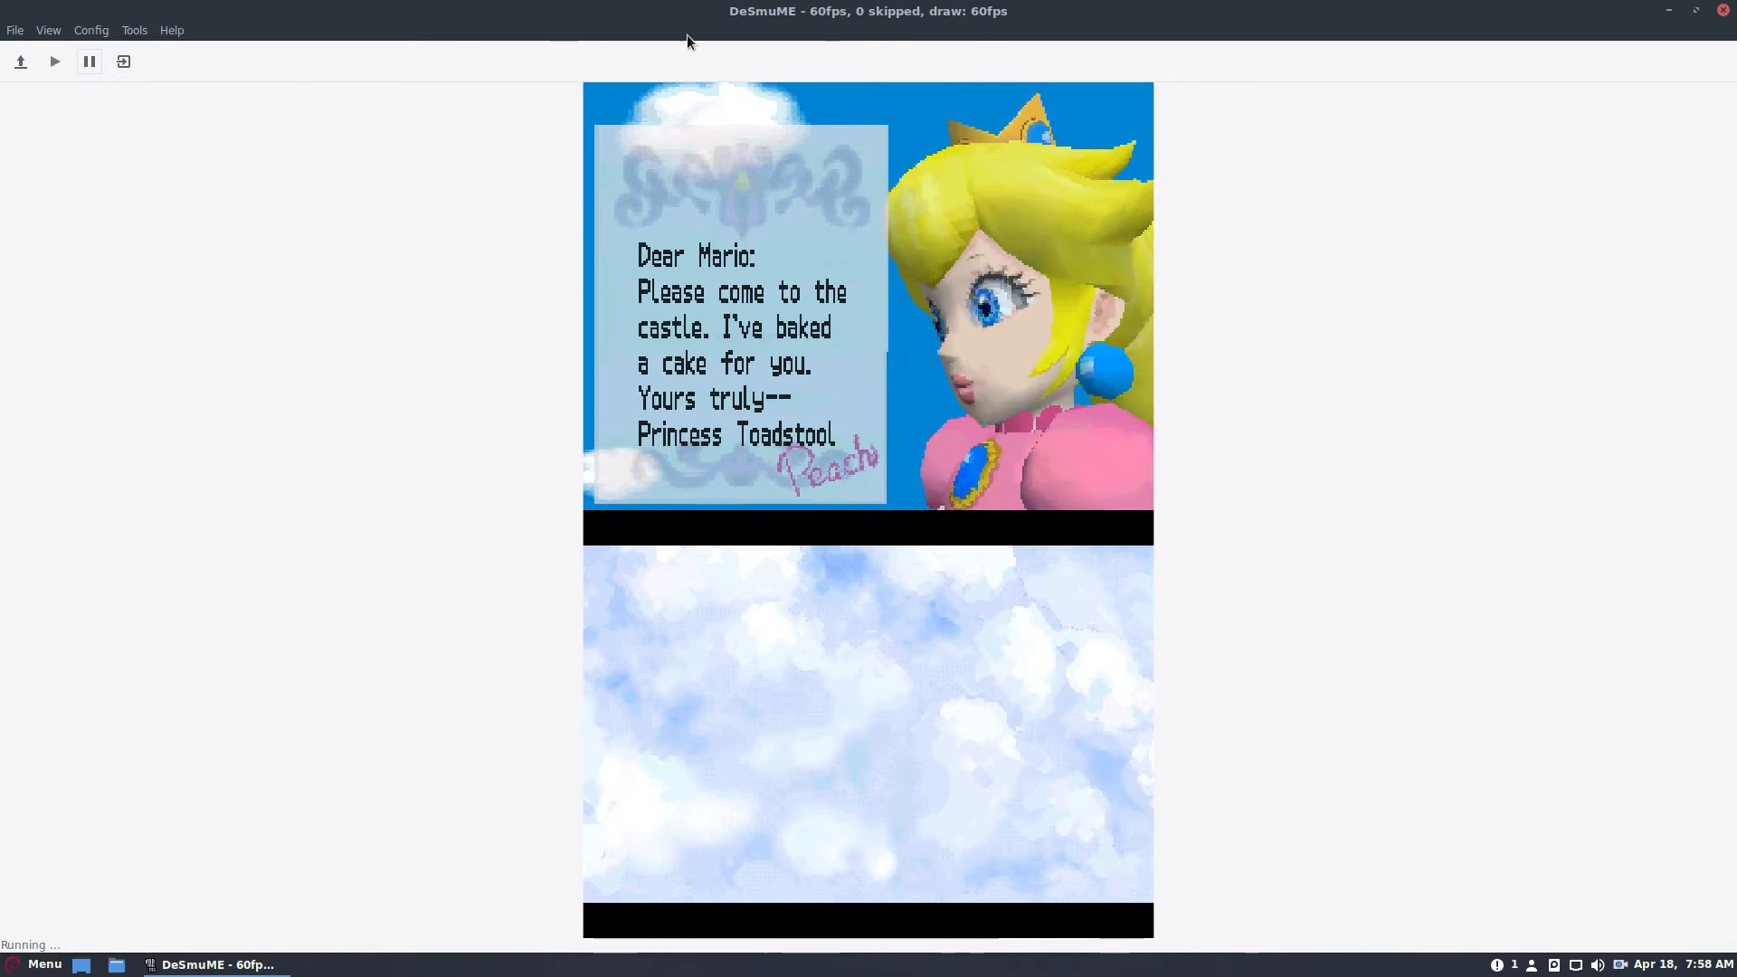
# Pause the game and look at the Save state to... dialog, then close it
pyautogui.click(14, 31)
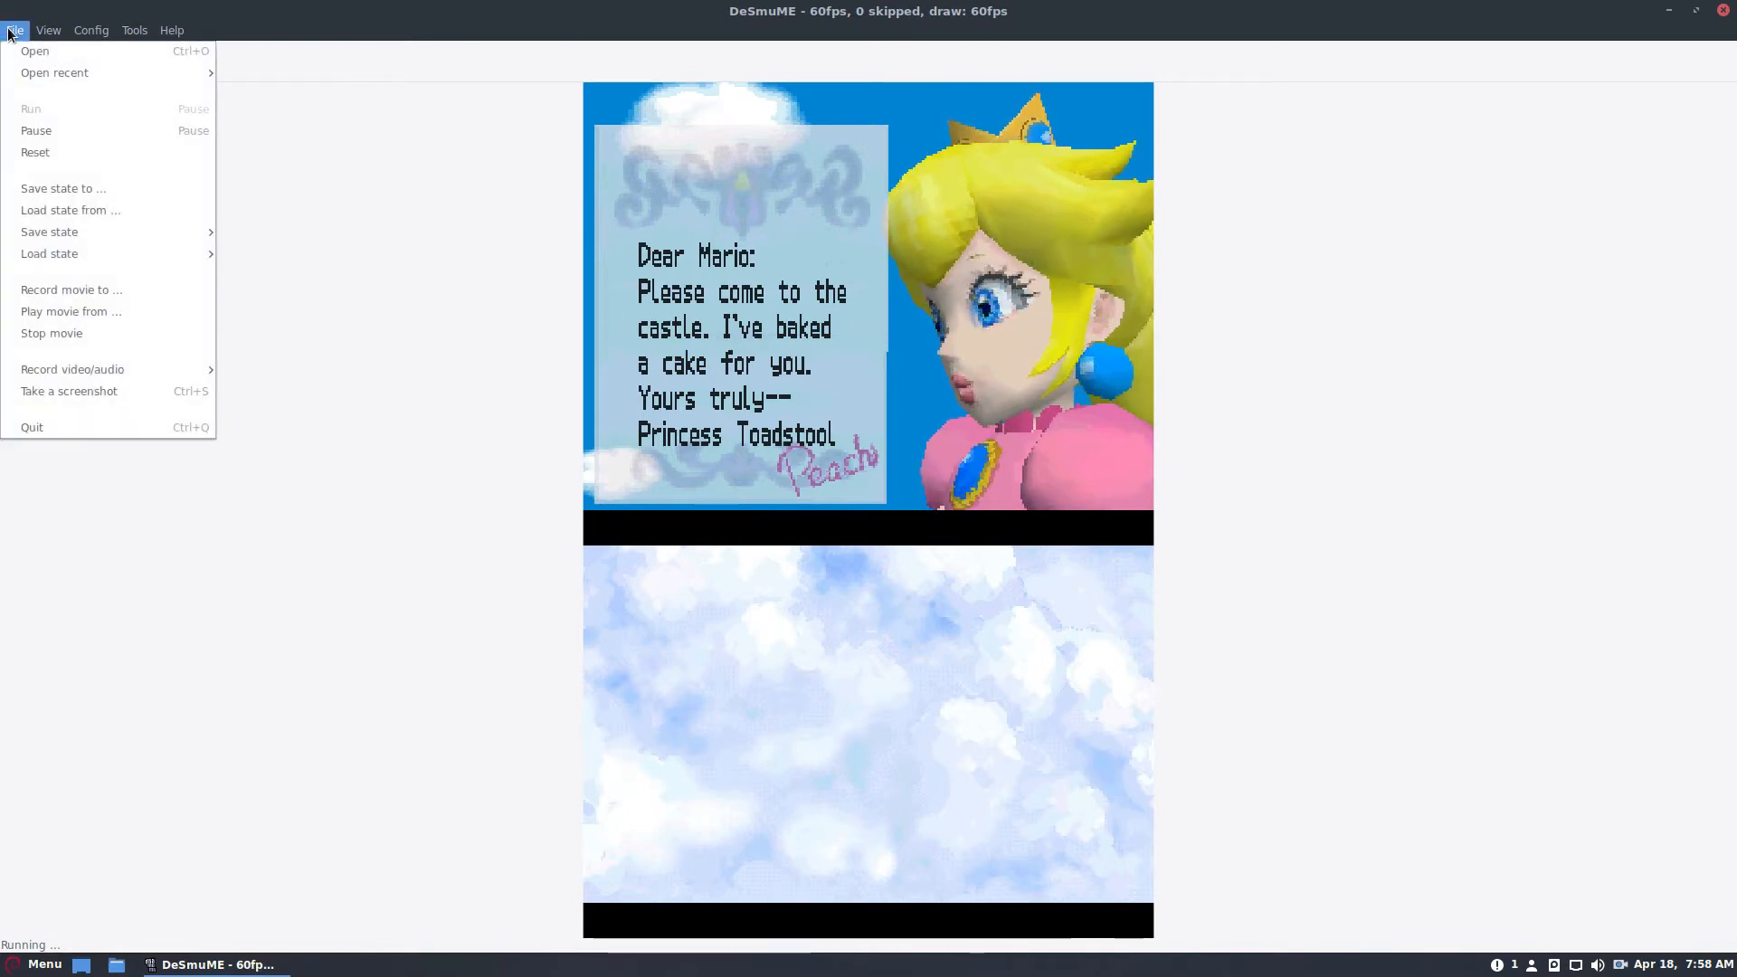
pyautogui.click(16, 31)
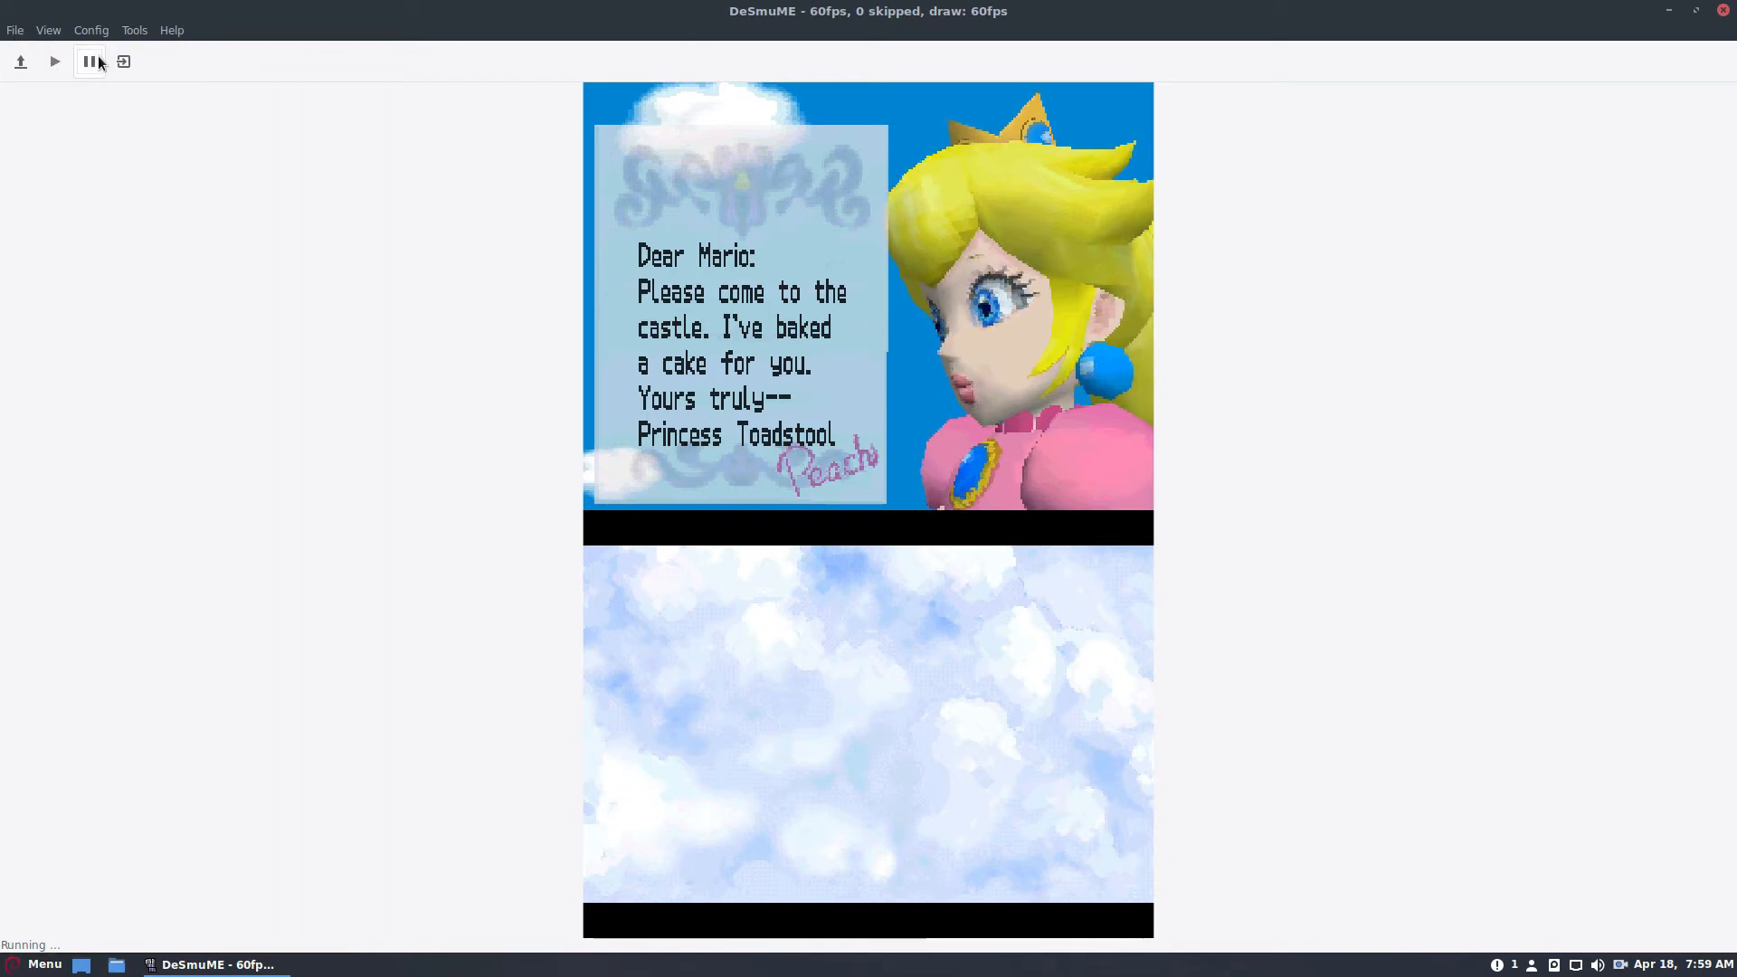
pyautogui.click(88, 61)
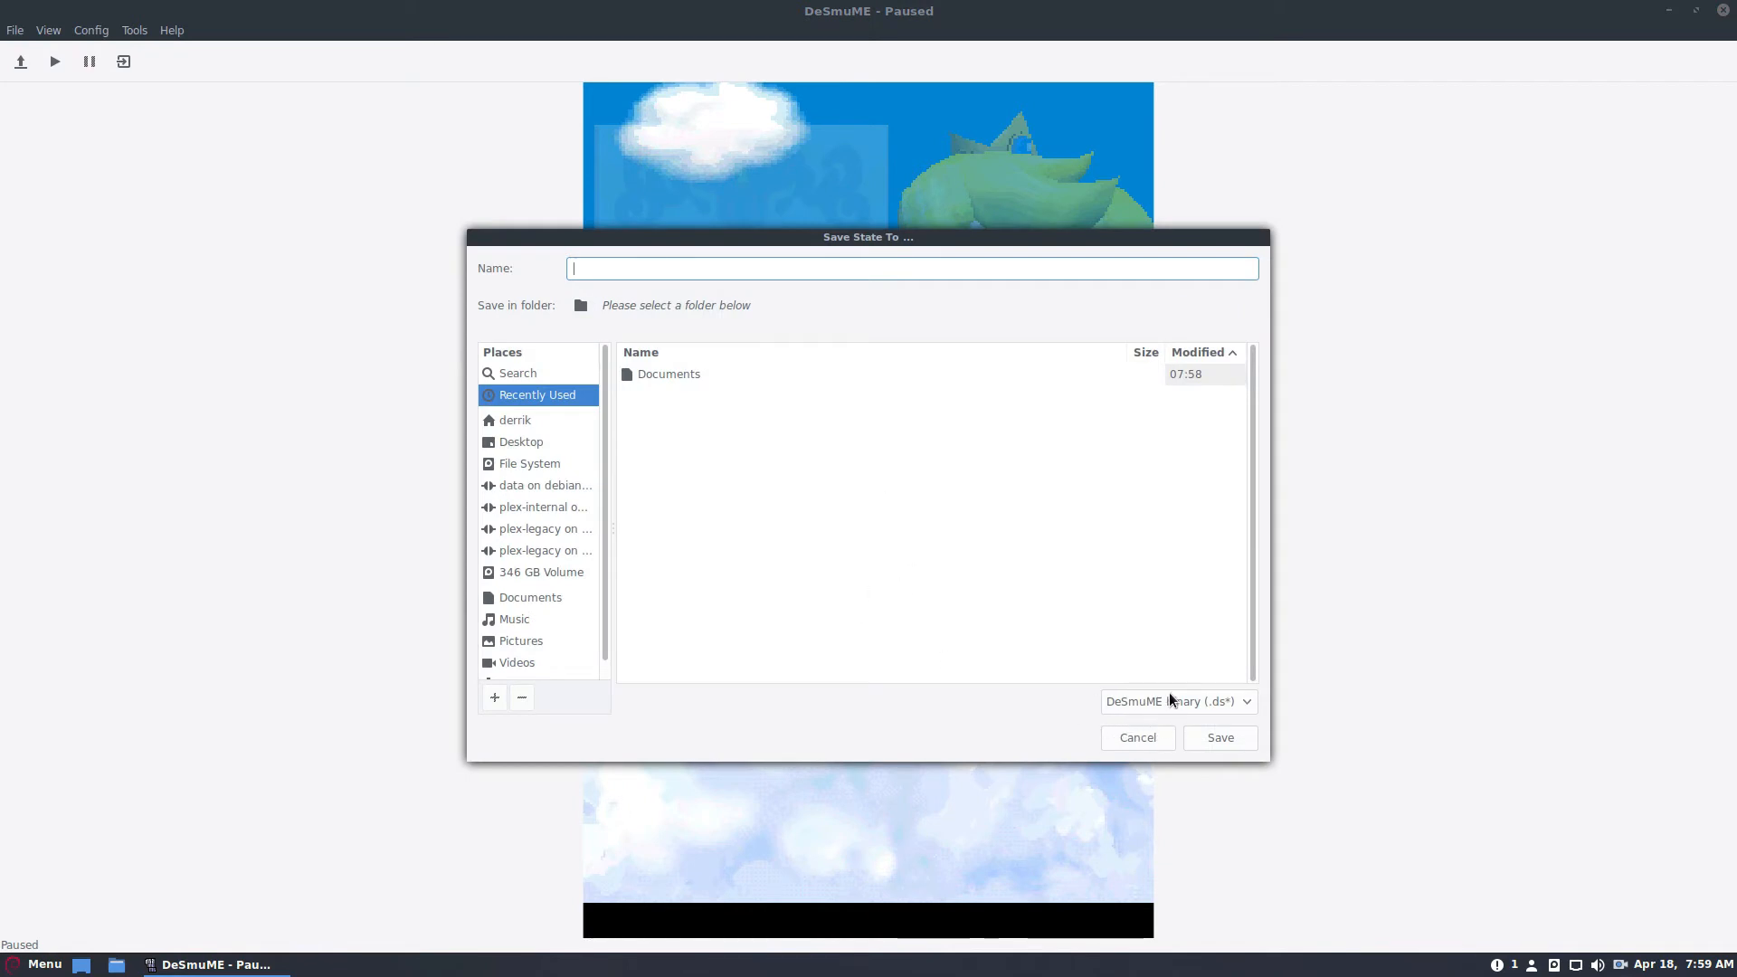
pyautogui.click(1136, 736)
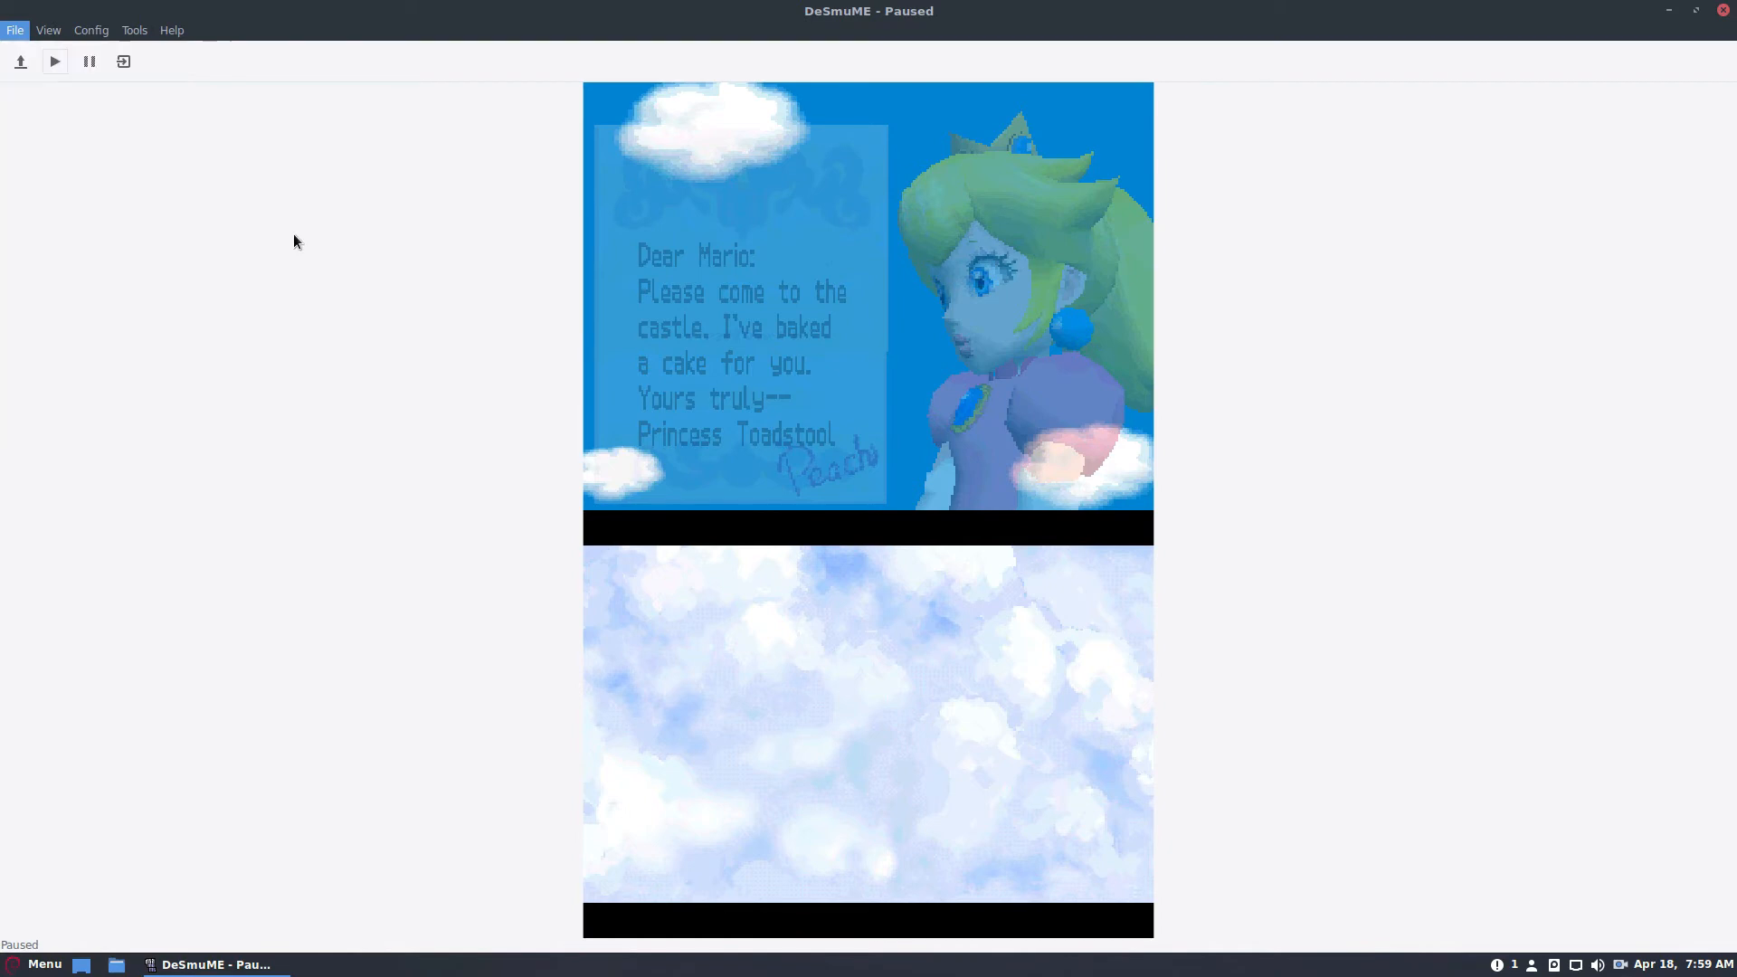
# Resume the paused game and reopen the File actions list
pyautogui.click(14, 31)
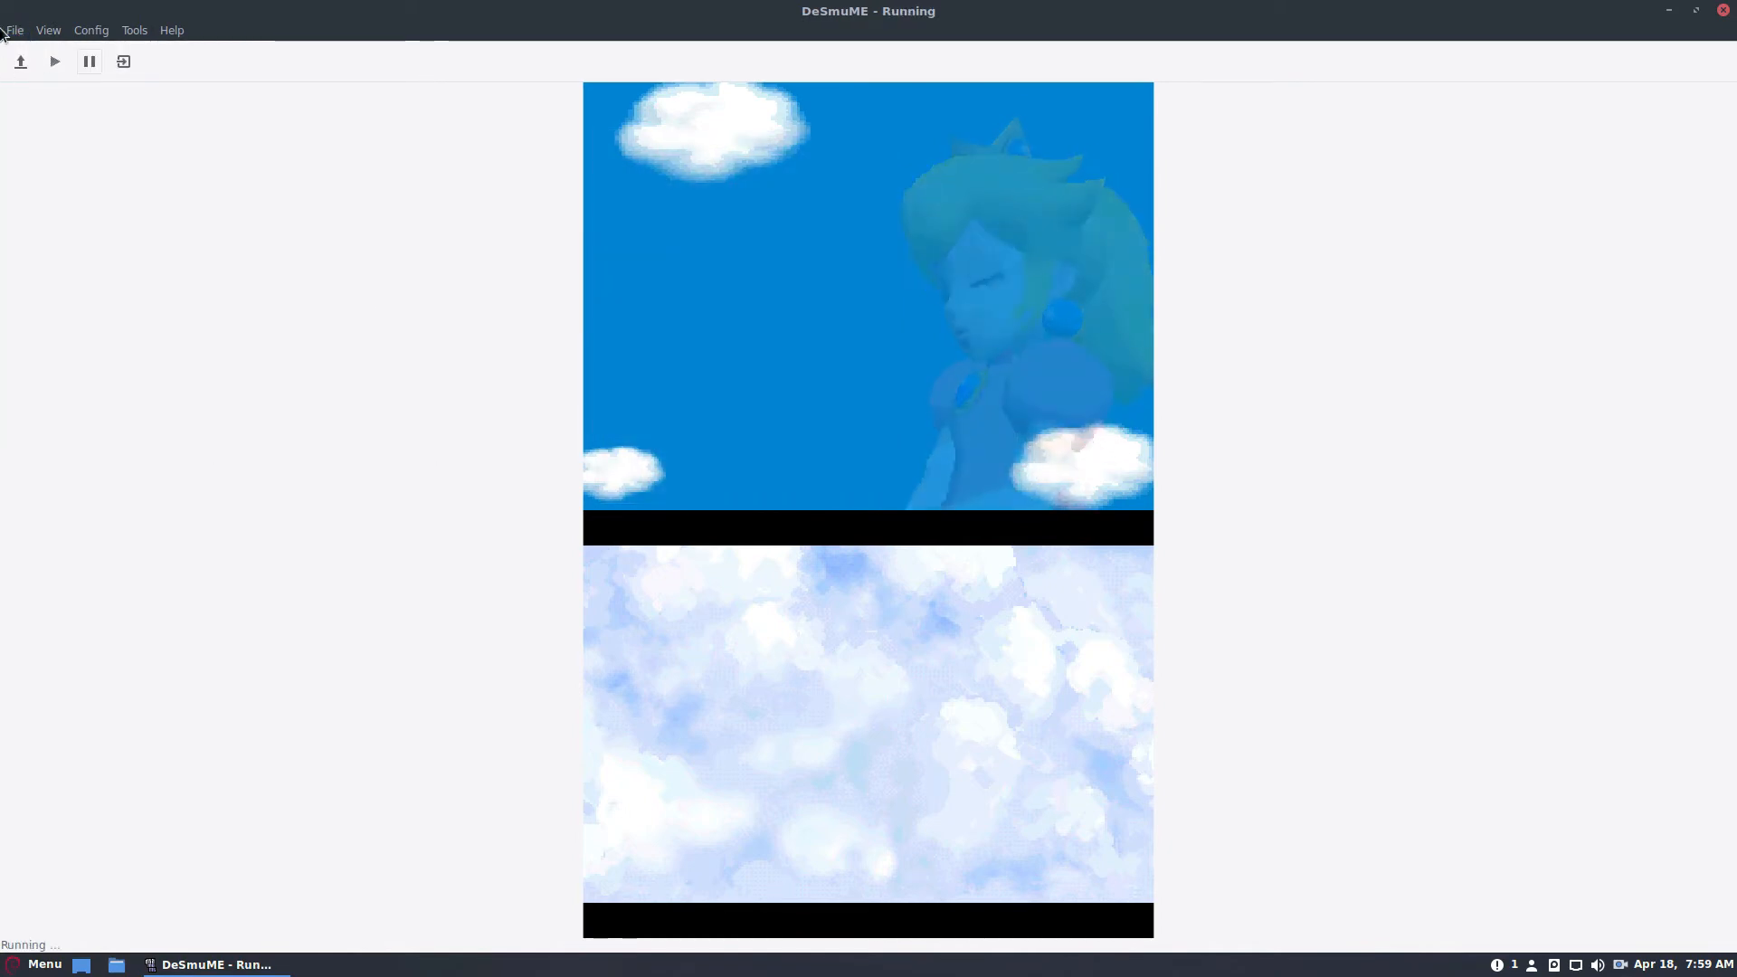
pyautogui.click(16, 30)
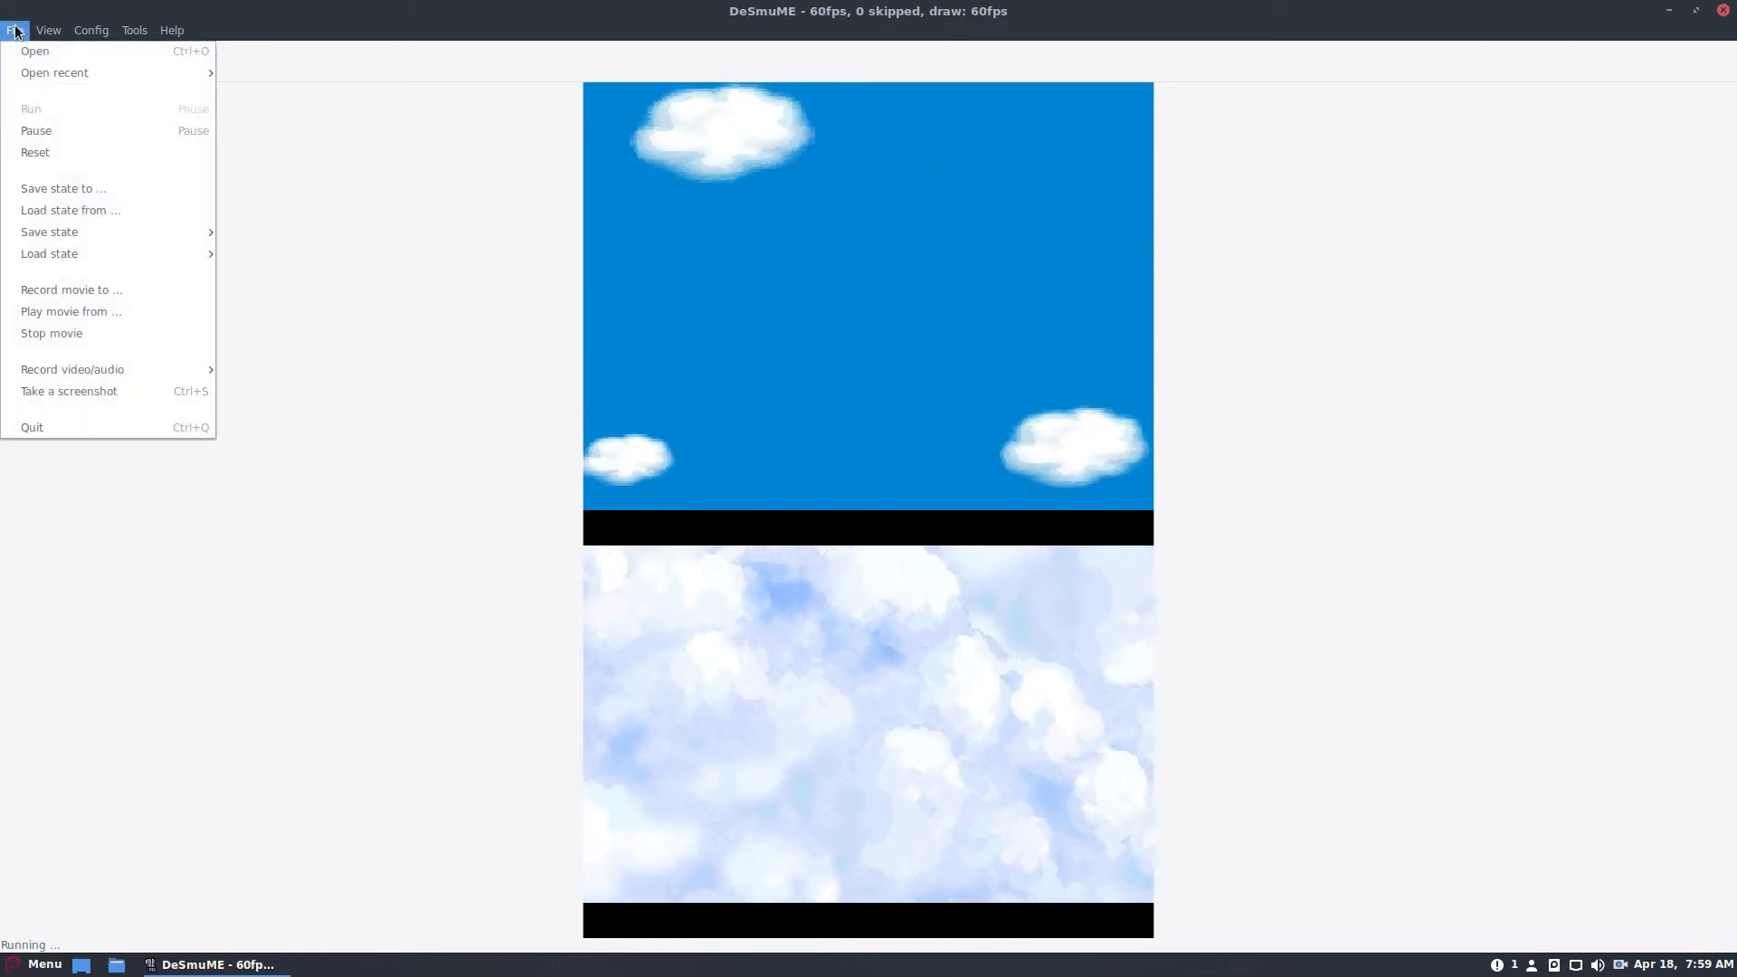
# Bring up the Play movie from... chooser, cancel it, and resume the intro with Lakitu
pyautogui.click(71, 289)
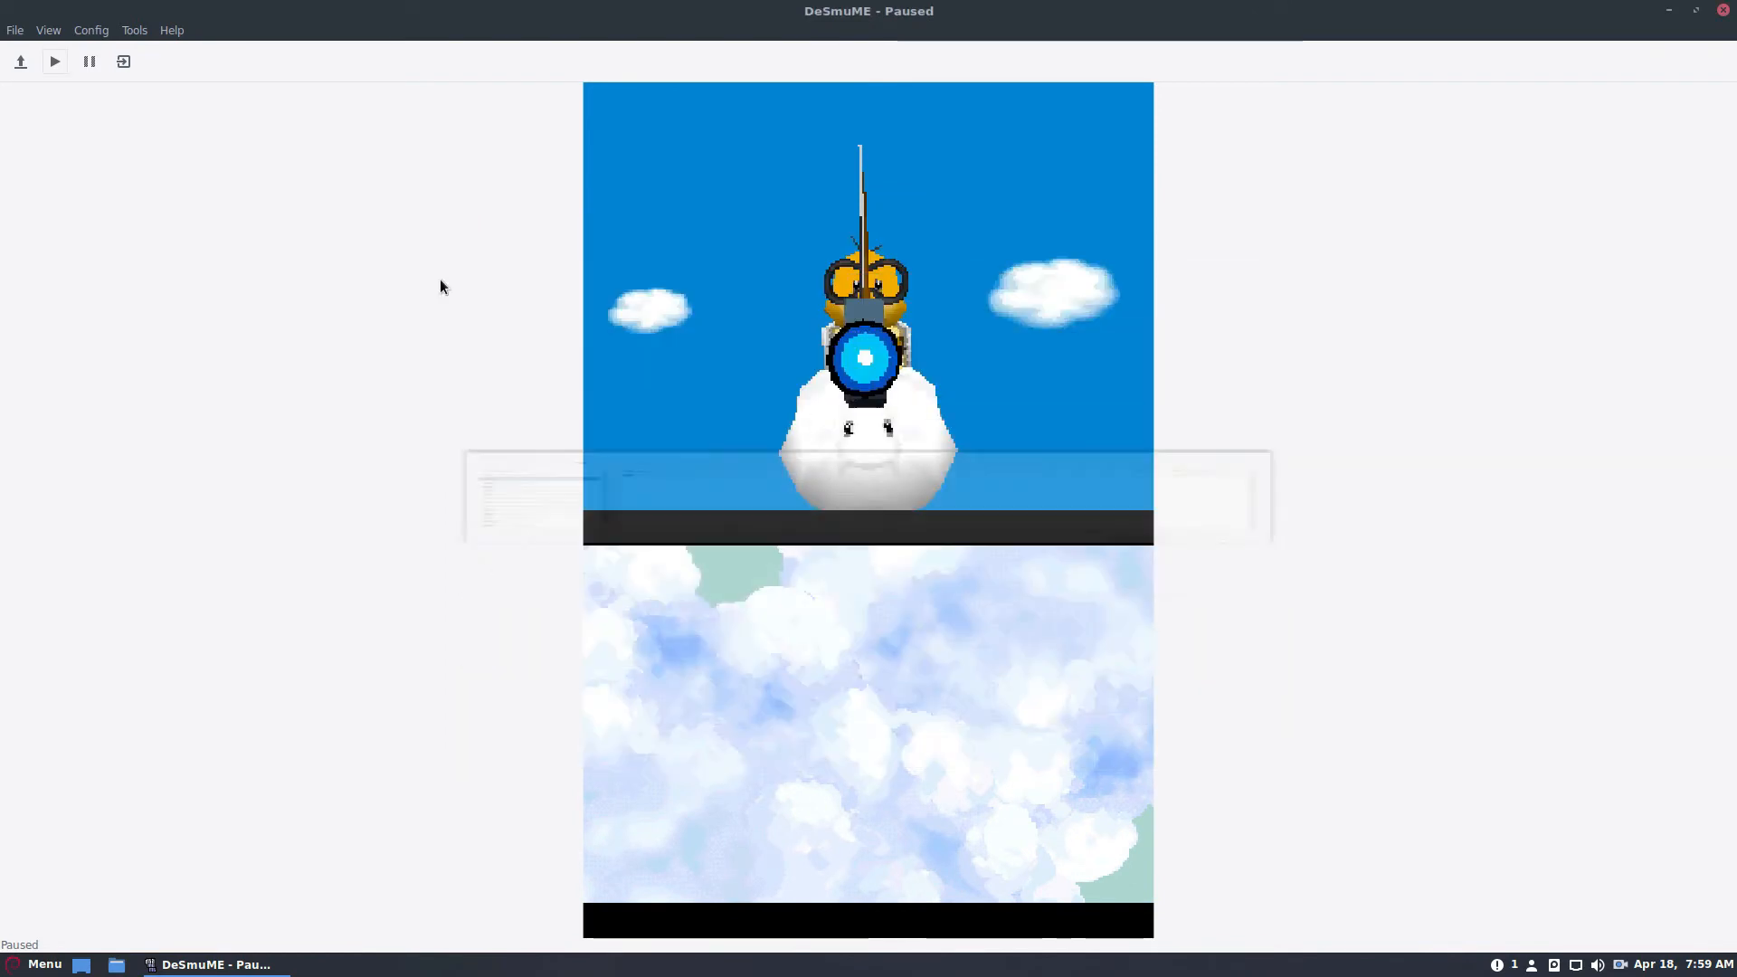
pyautogui.click(16, 30)
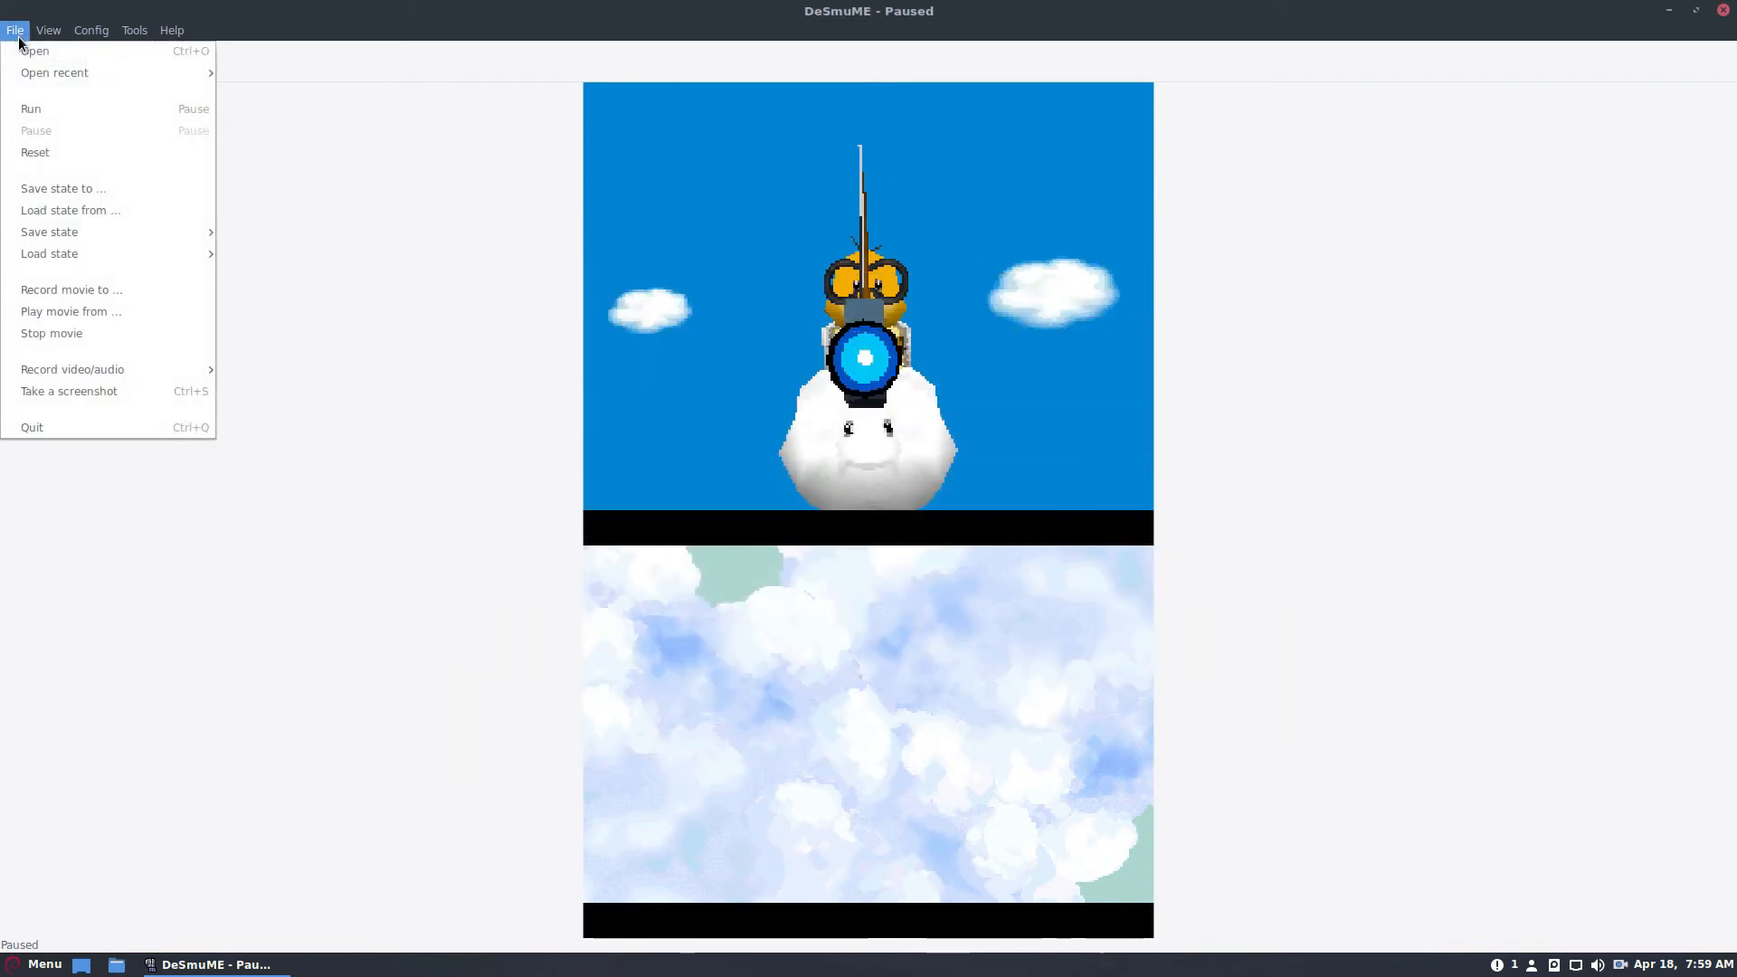
pyautogui.click(70, 311)
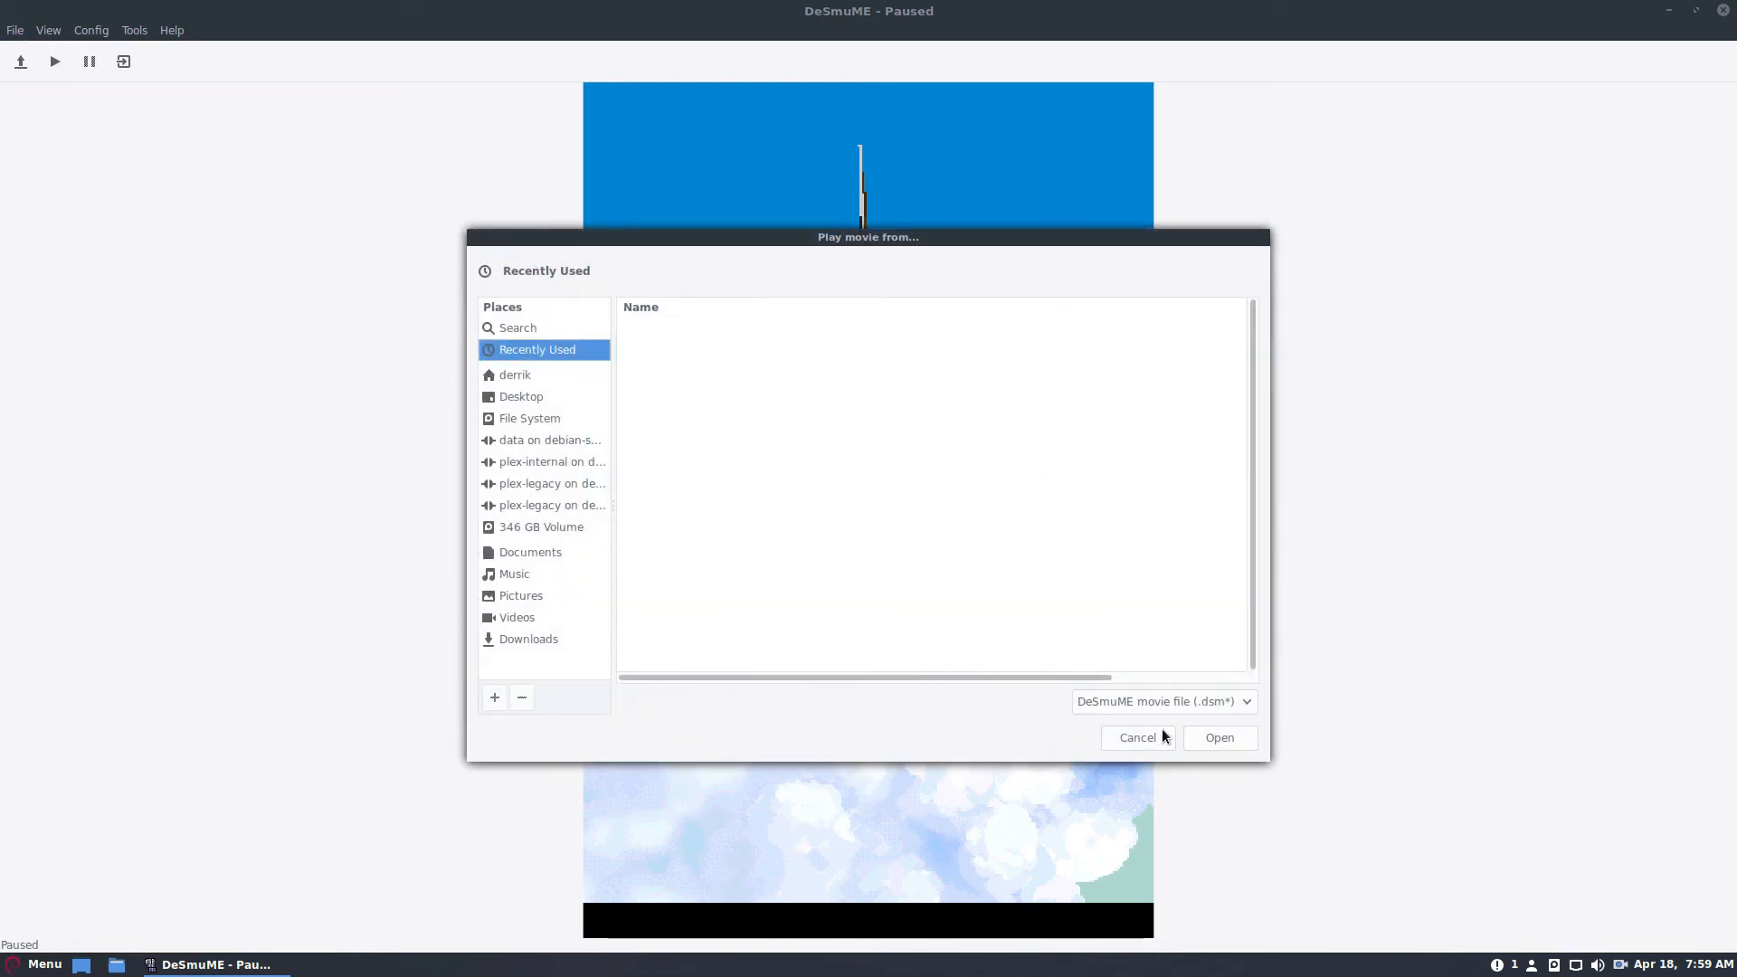
pyautogui.click(1136, 738)
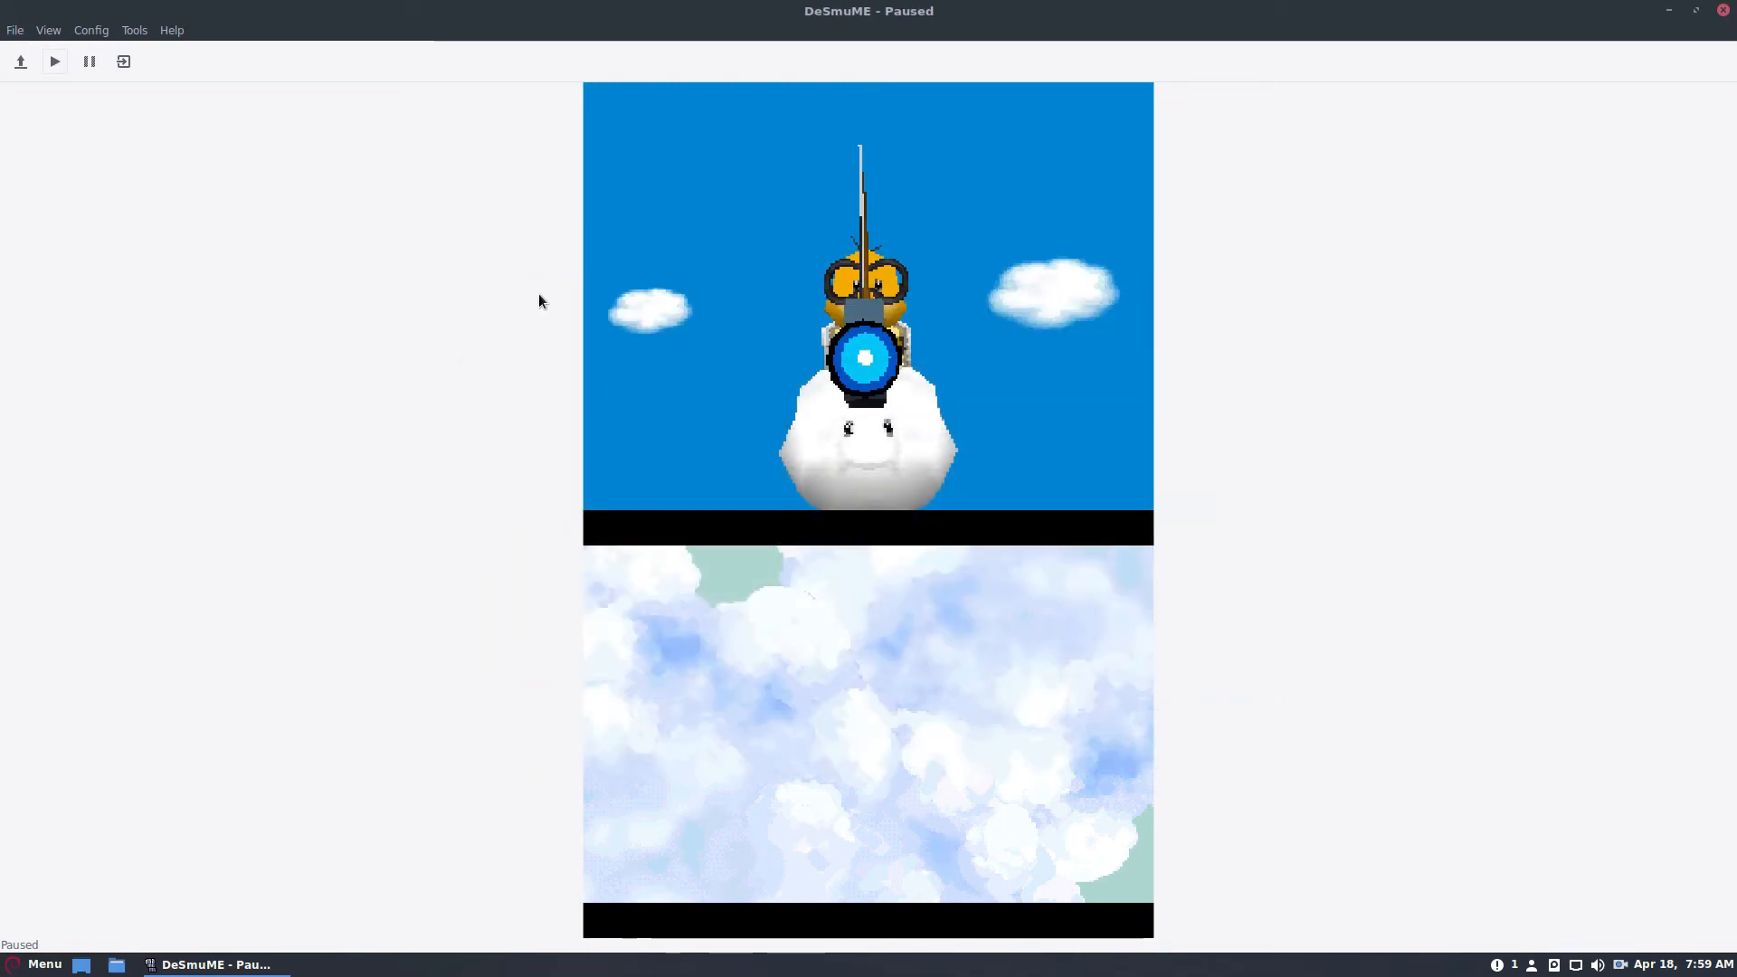
pyautogui.click(52, 62)
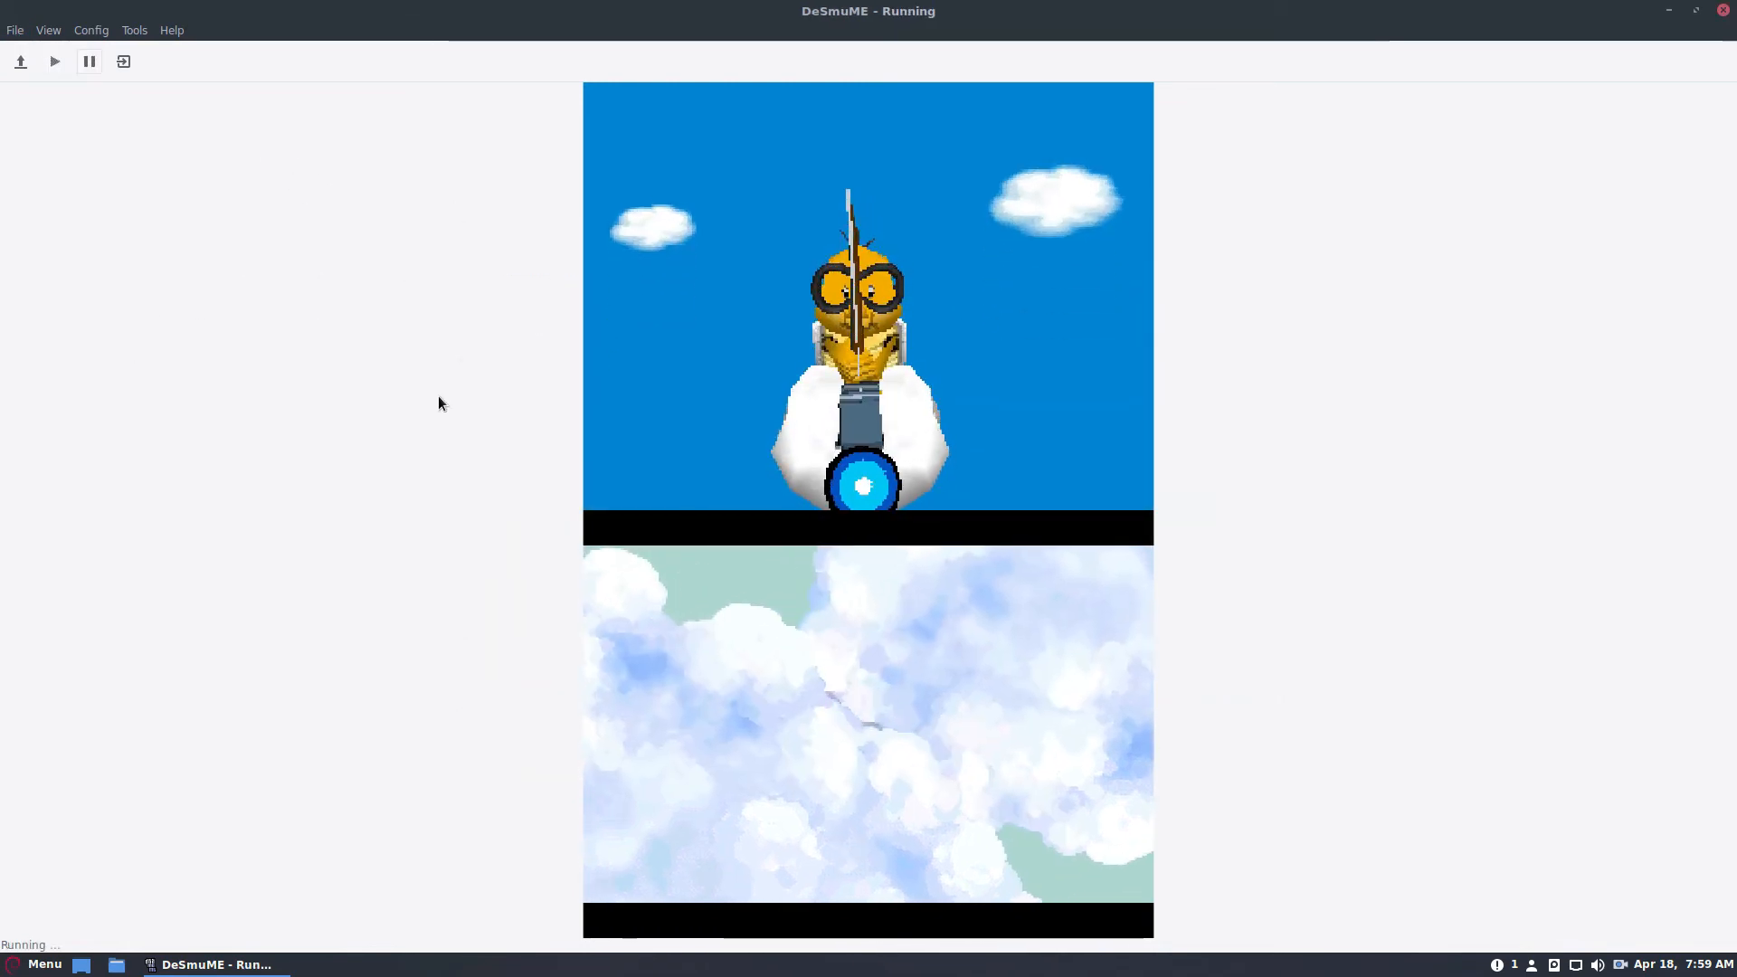